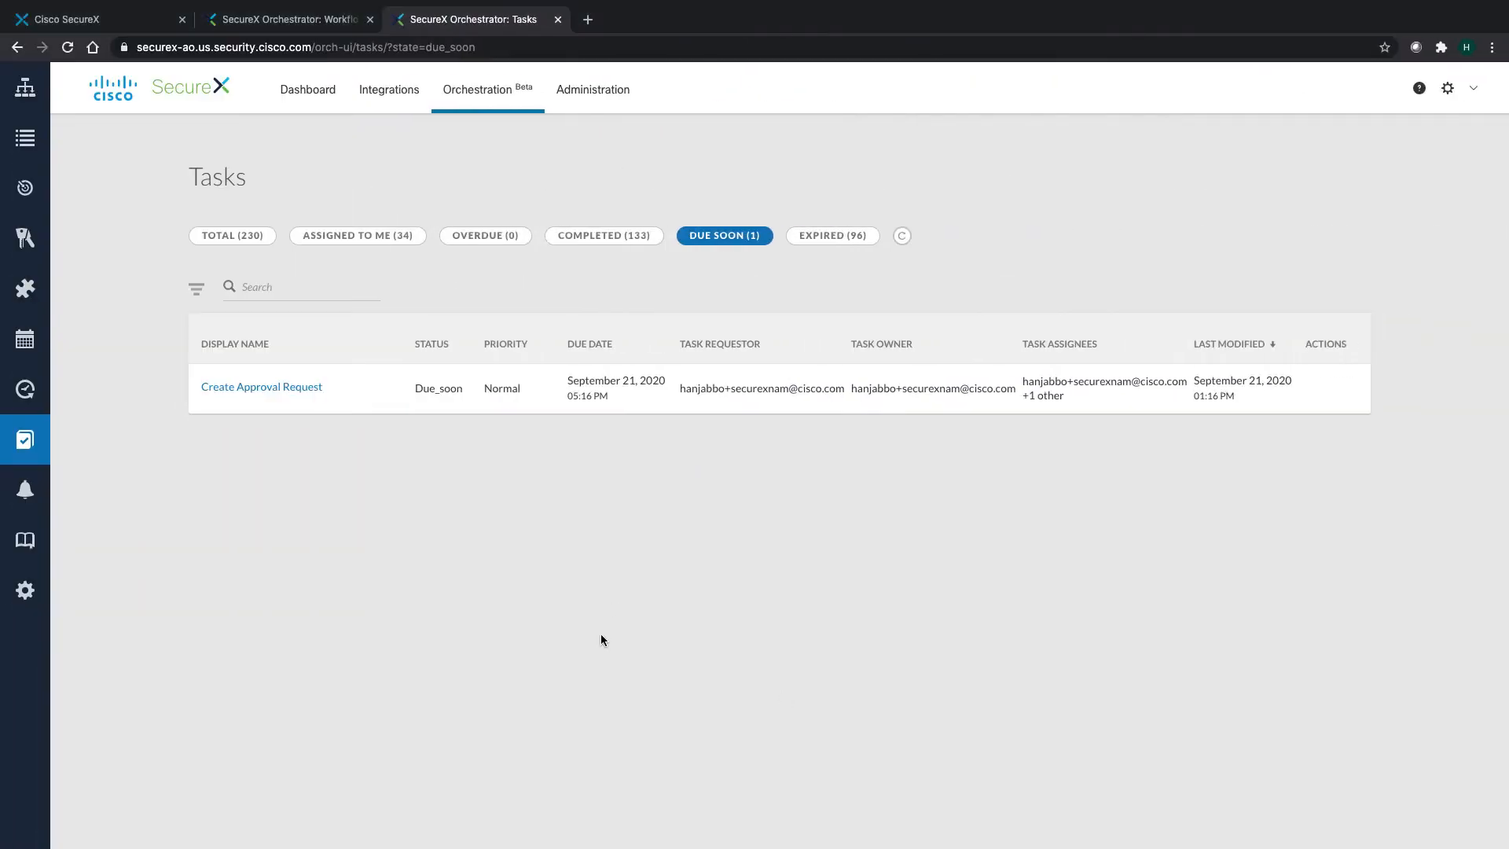
mouse_move(259, 185)
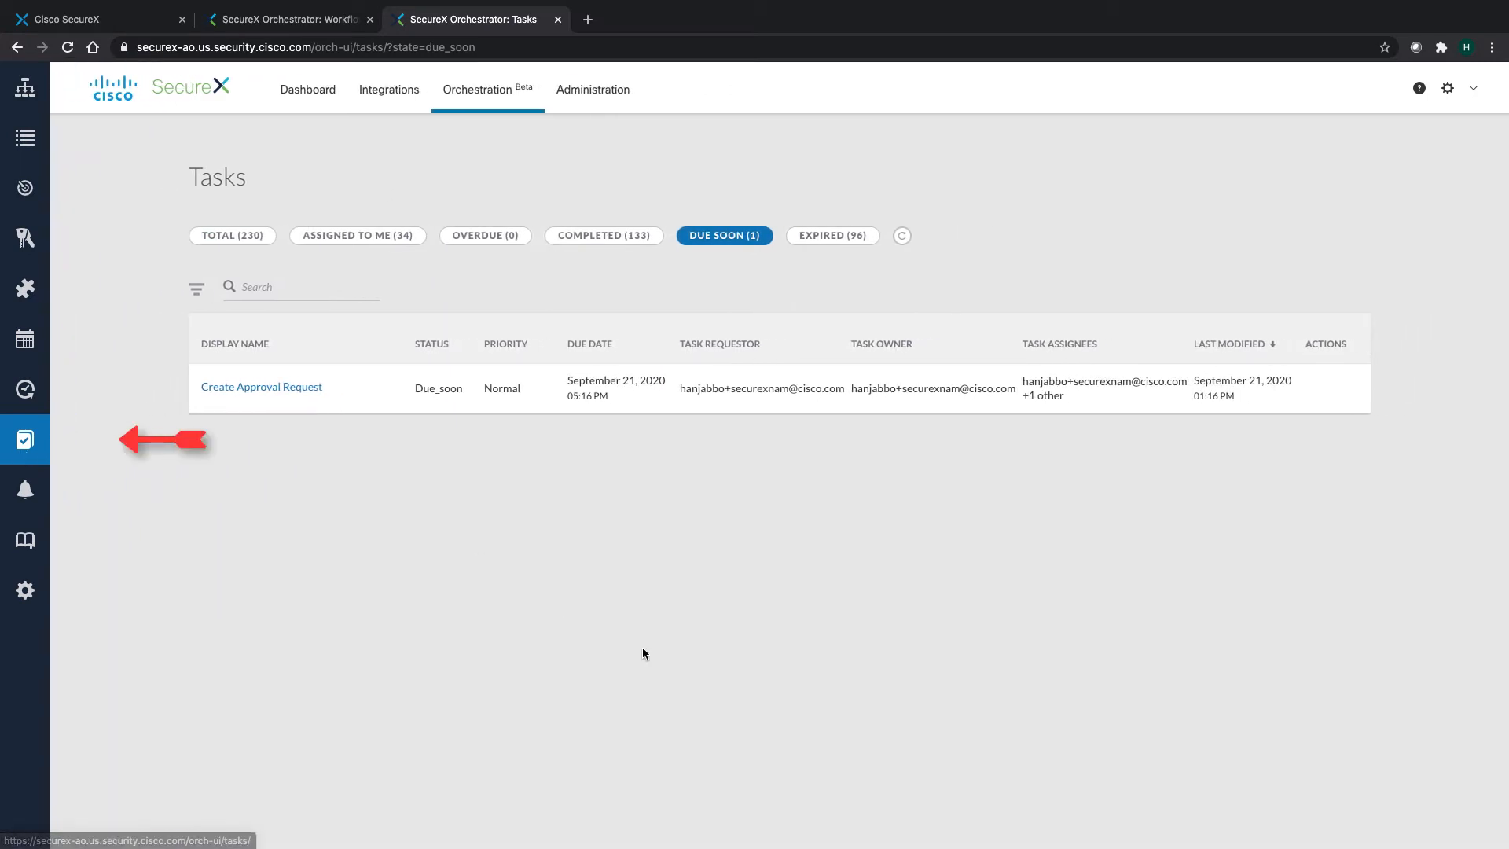
mouse_move(261, 388)
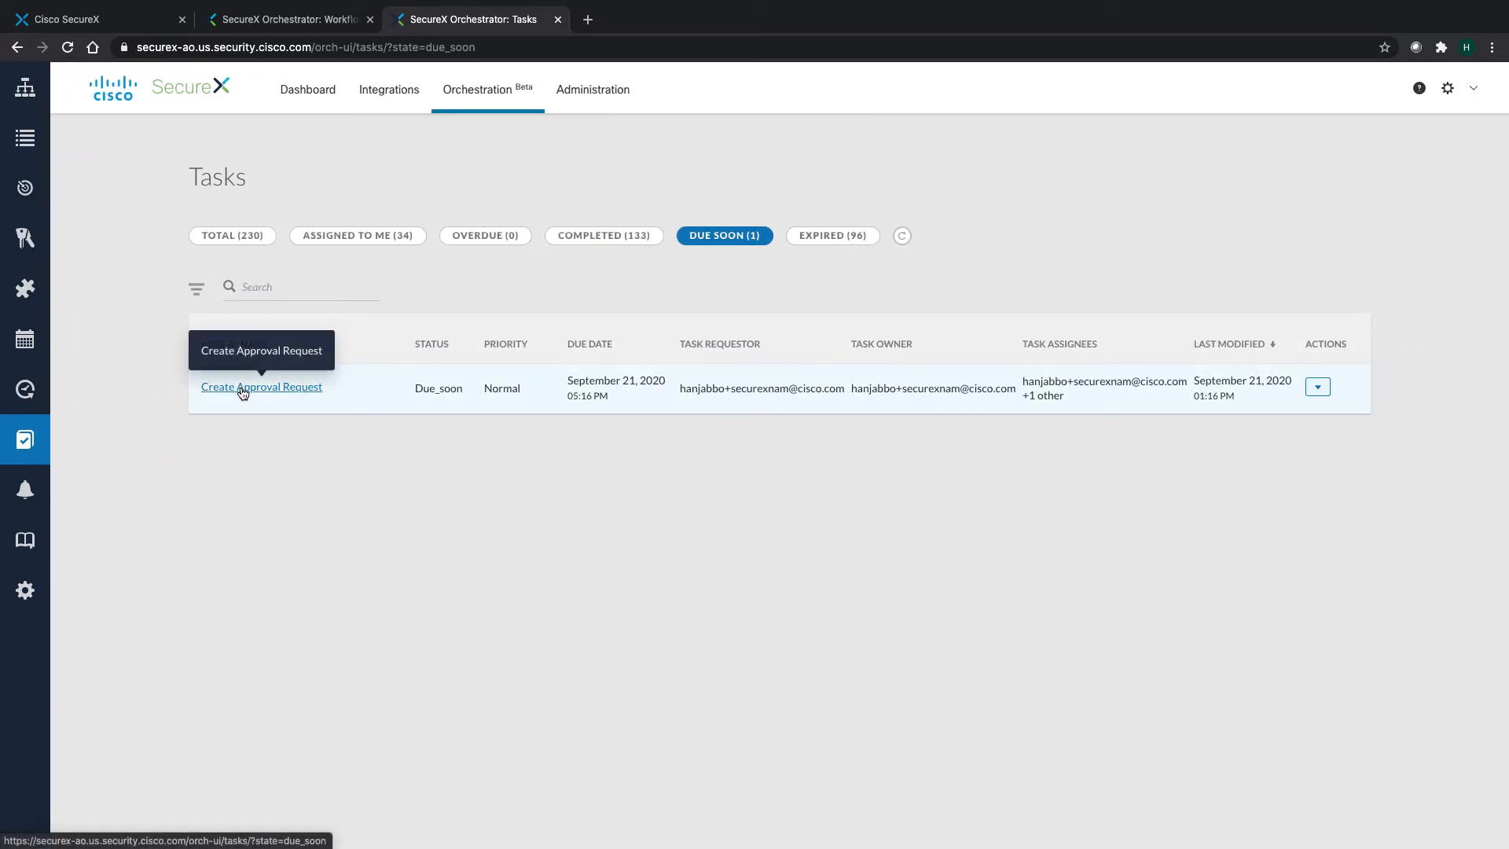
- Open the due-soon Create Approval Request task from the Tasks page
click(261, 386)
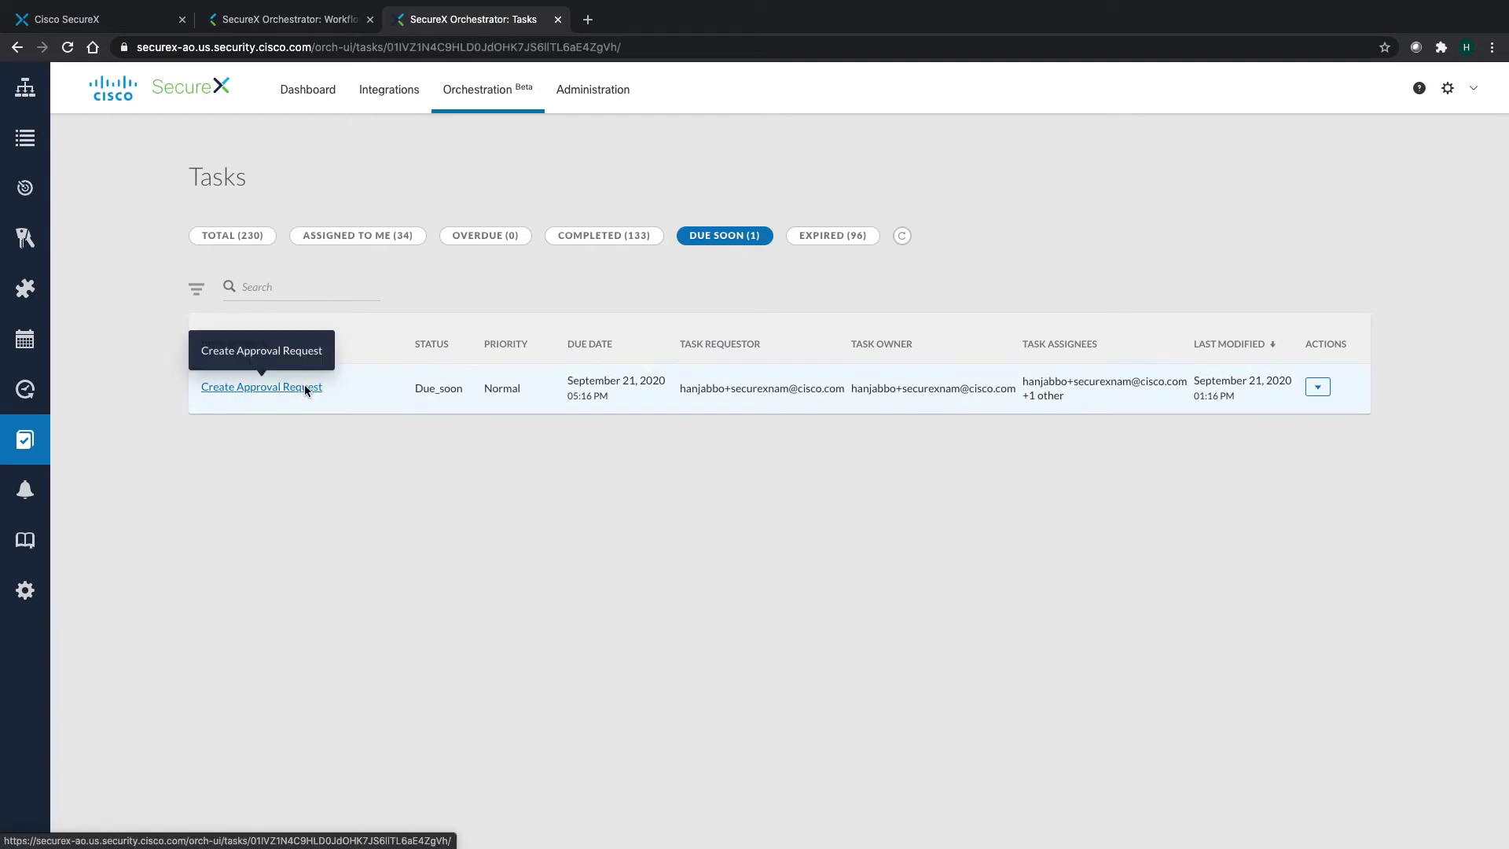
- Approve the request to block the external hosts with the message 'Approved' and mark it done
click(261, 387)
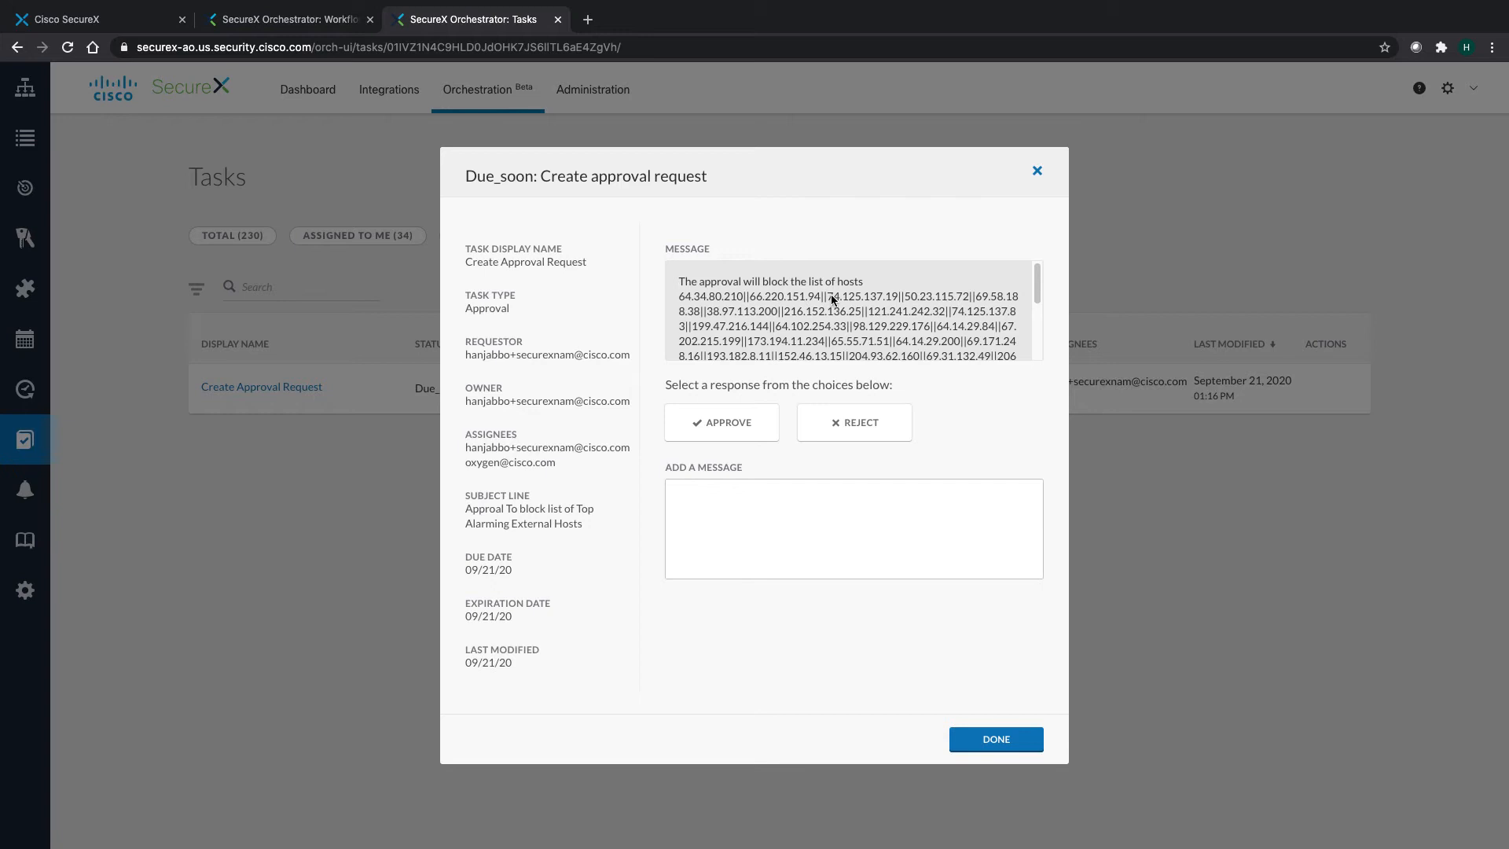
scroll(down, 3)
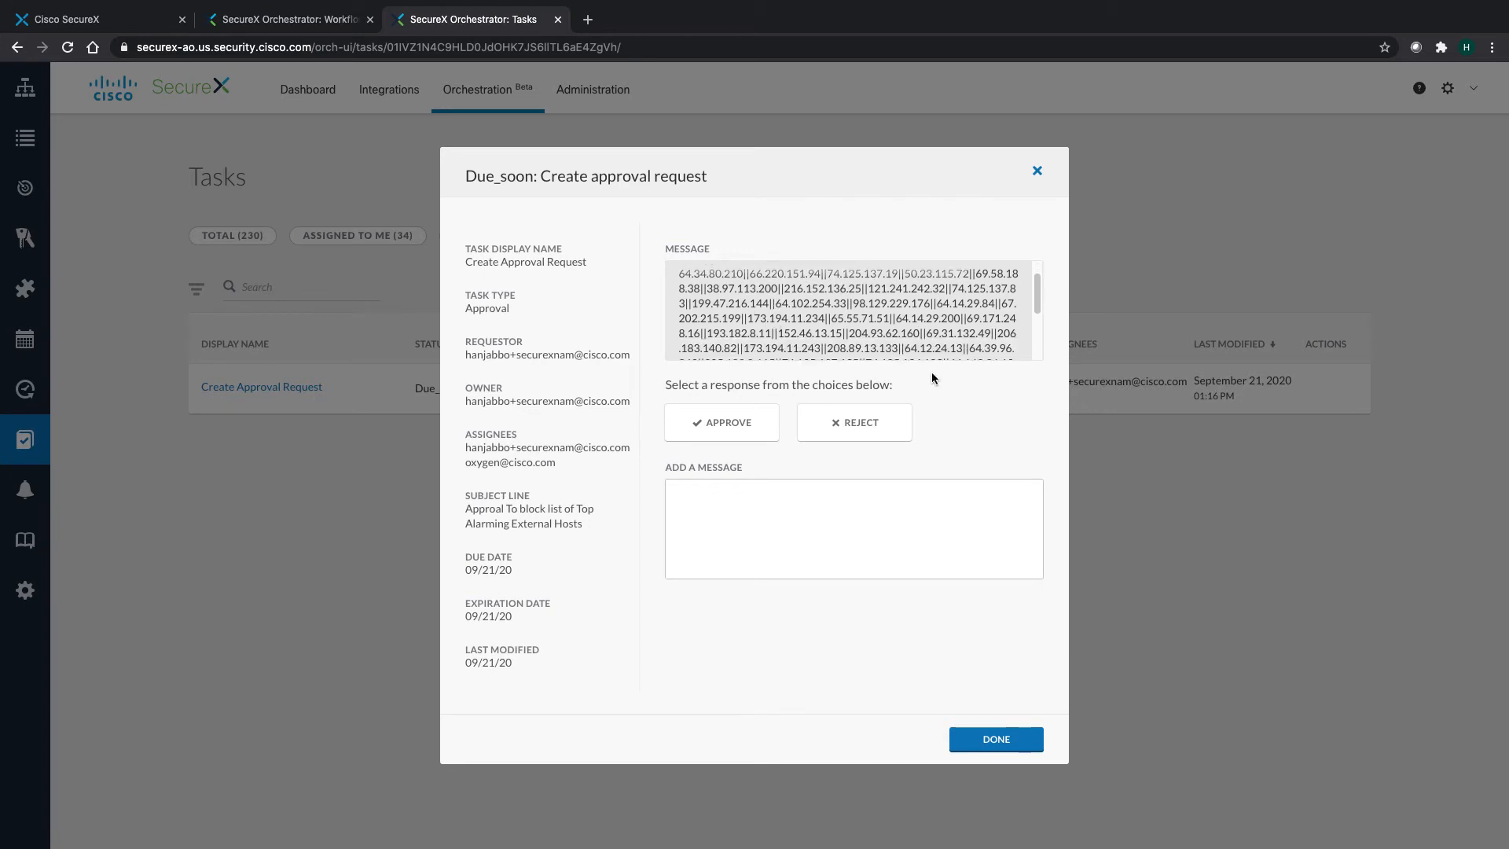
scroll(up, 3)
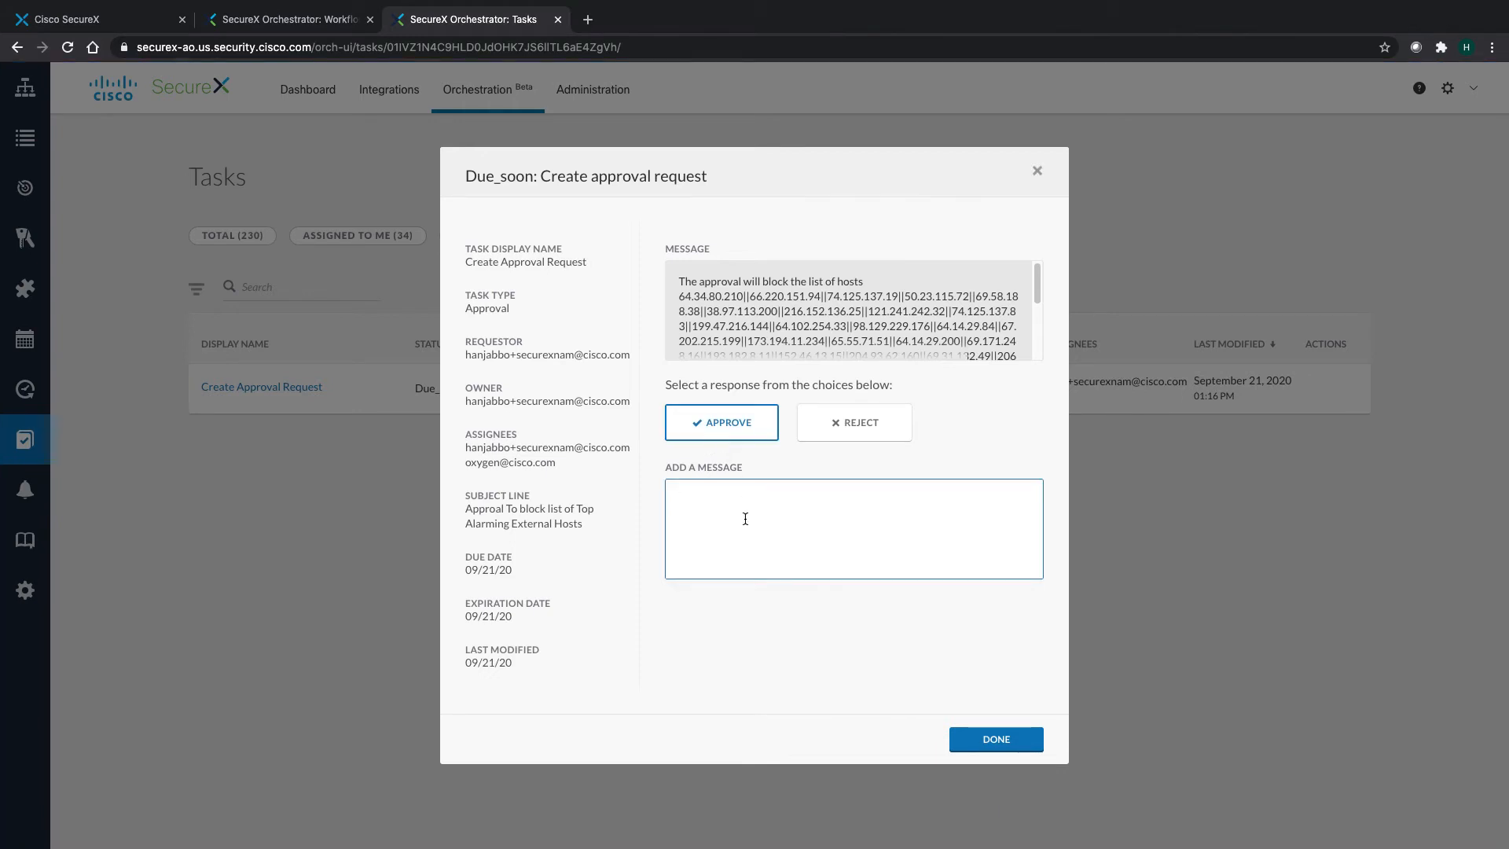
text(Approved)
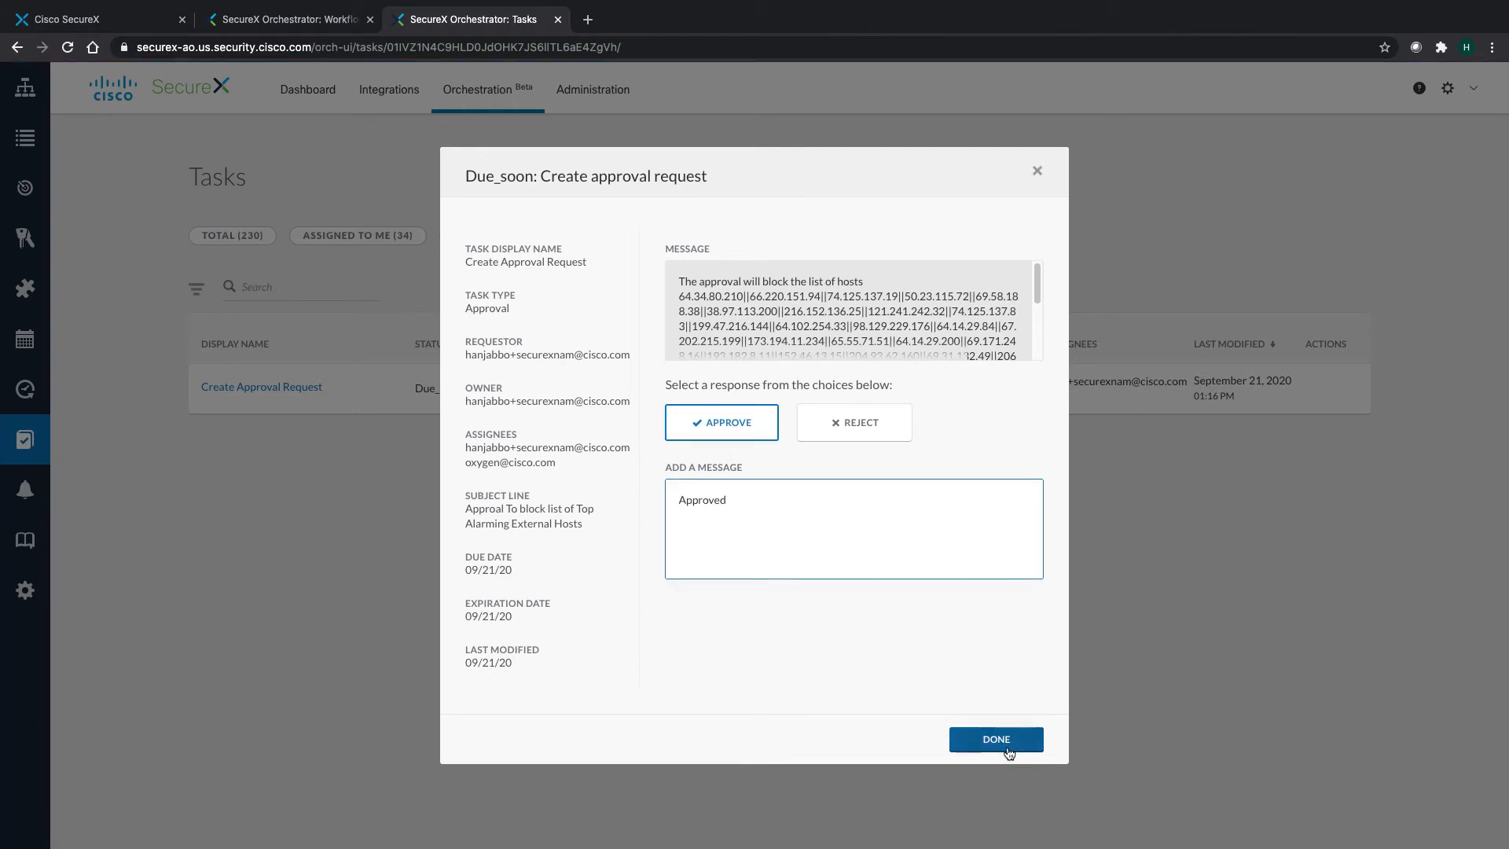
click(995, 739)
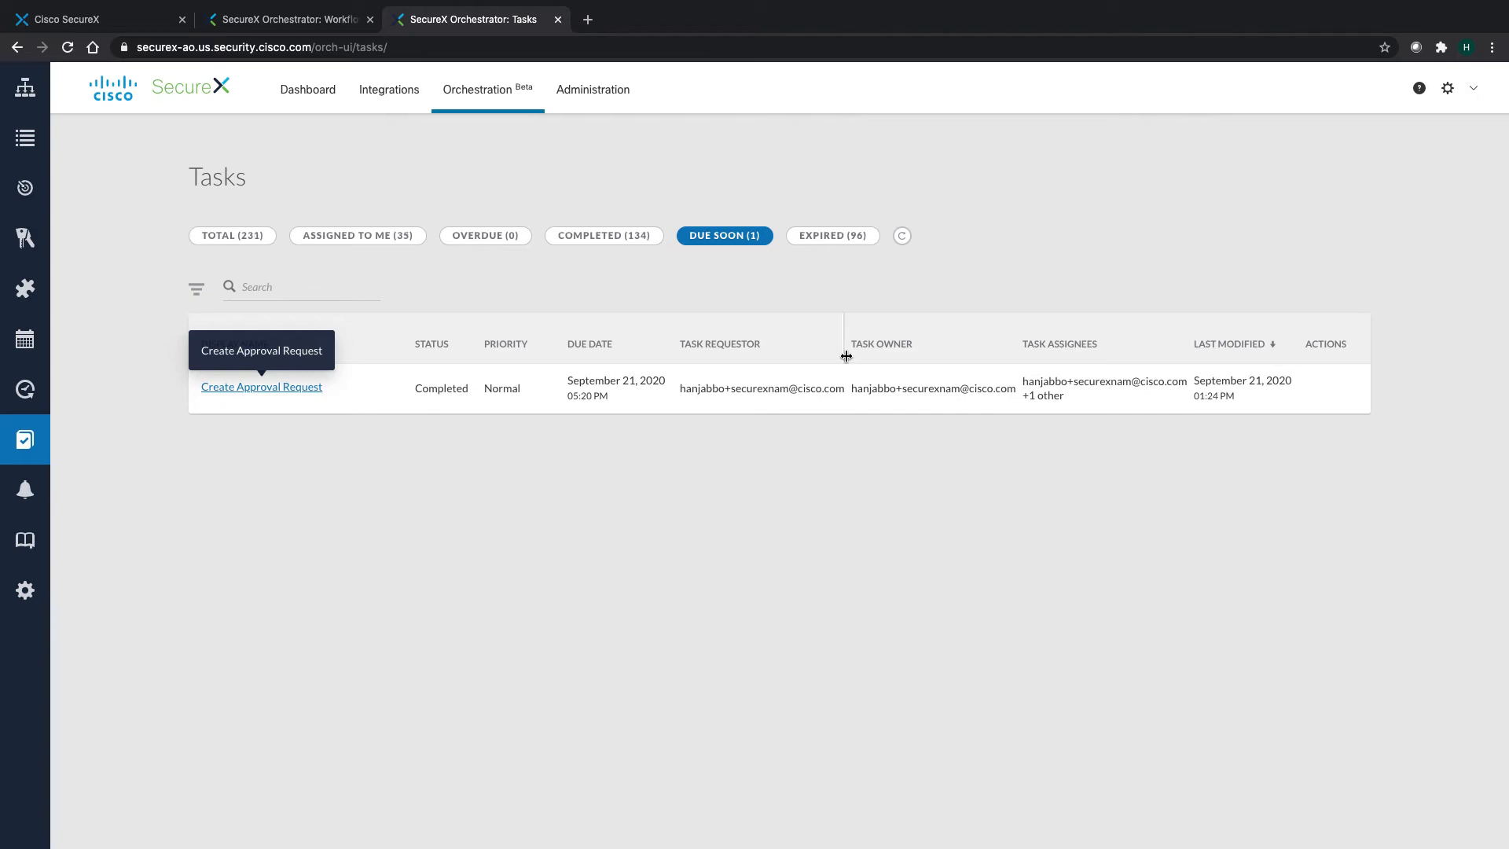
- Show HJ_WebBlock_List in Umbrella Destination Lists with its 49 auto-added blocked IPs
click(86, 19)
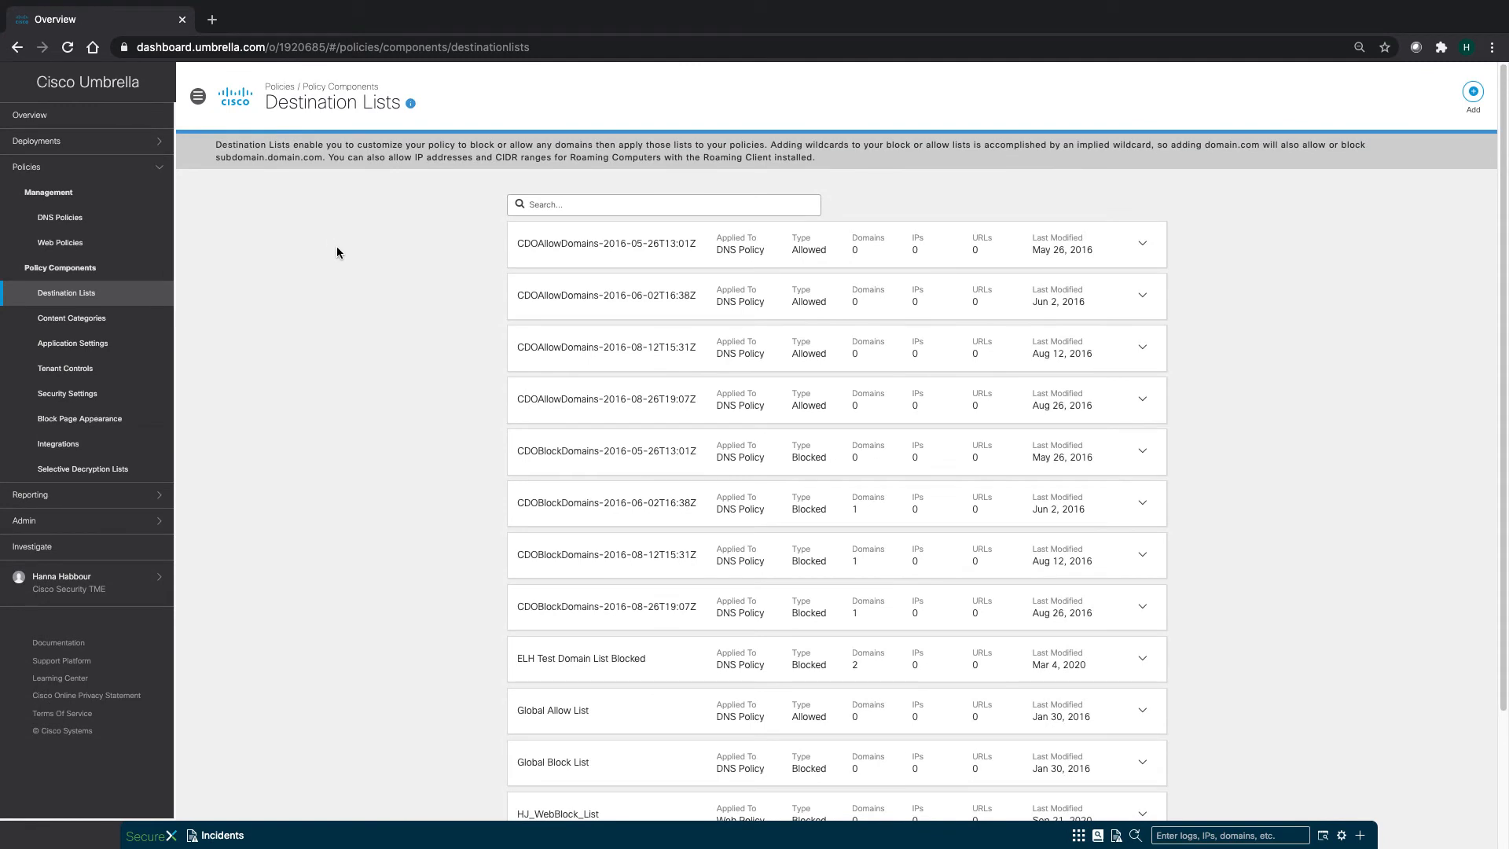
scroll(down, 3)
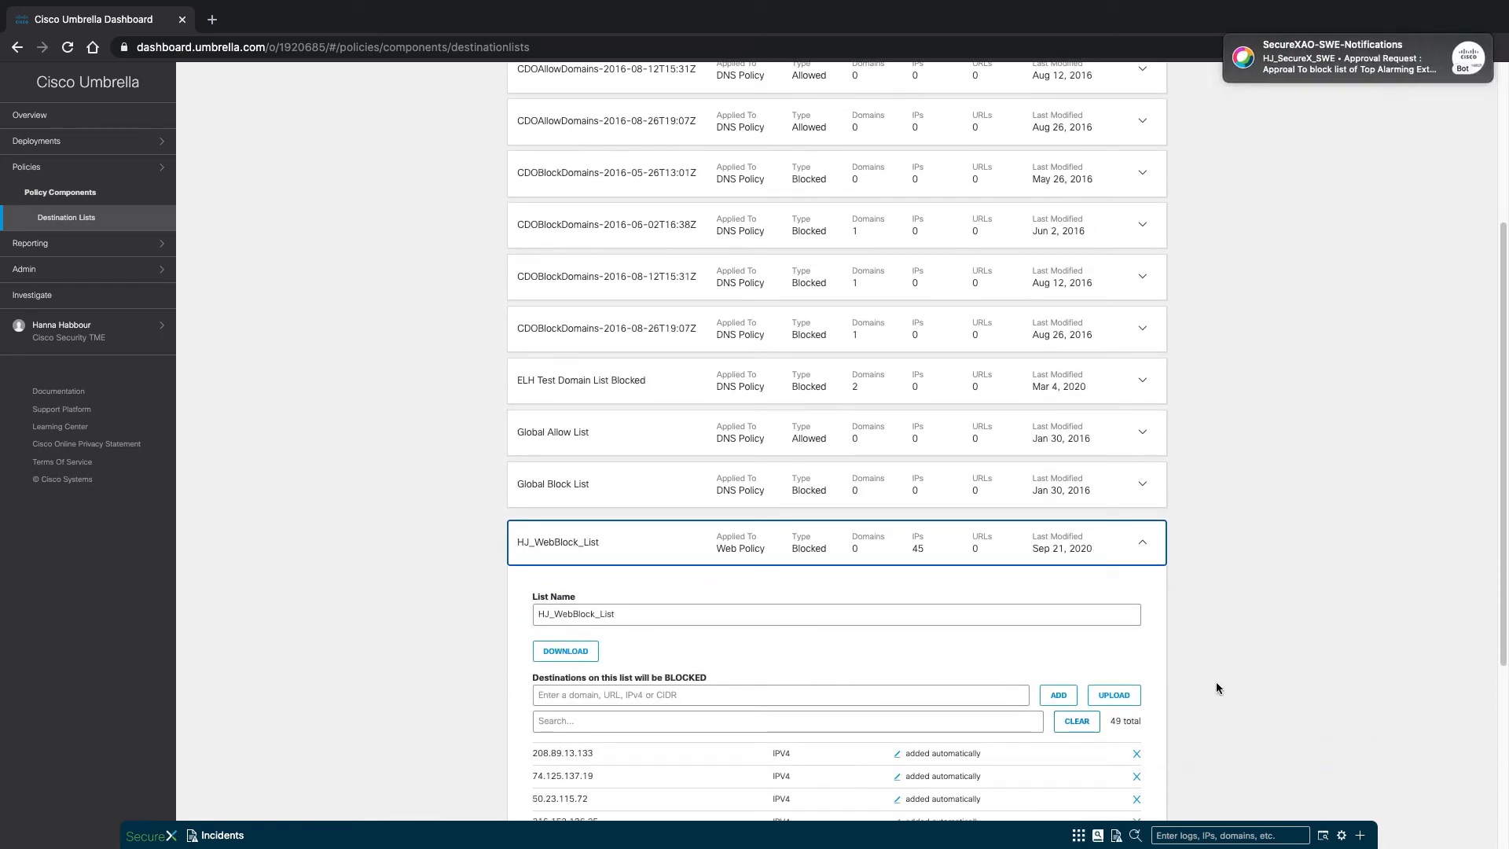
mouse_move(1442, 74)
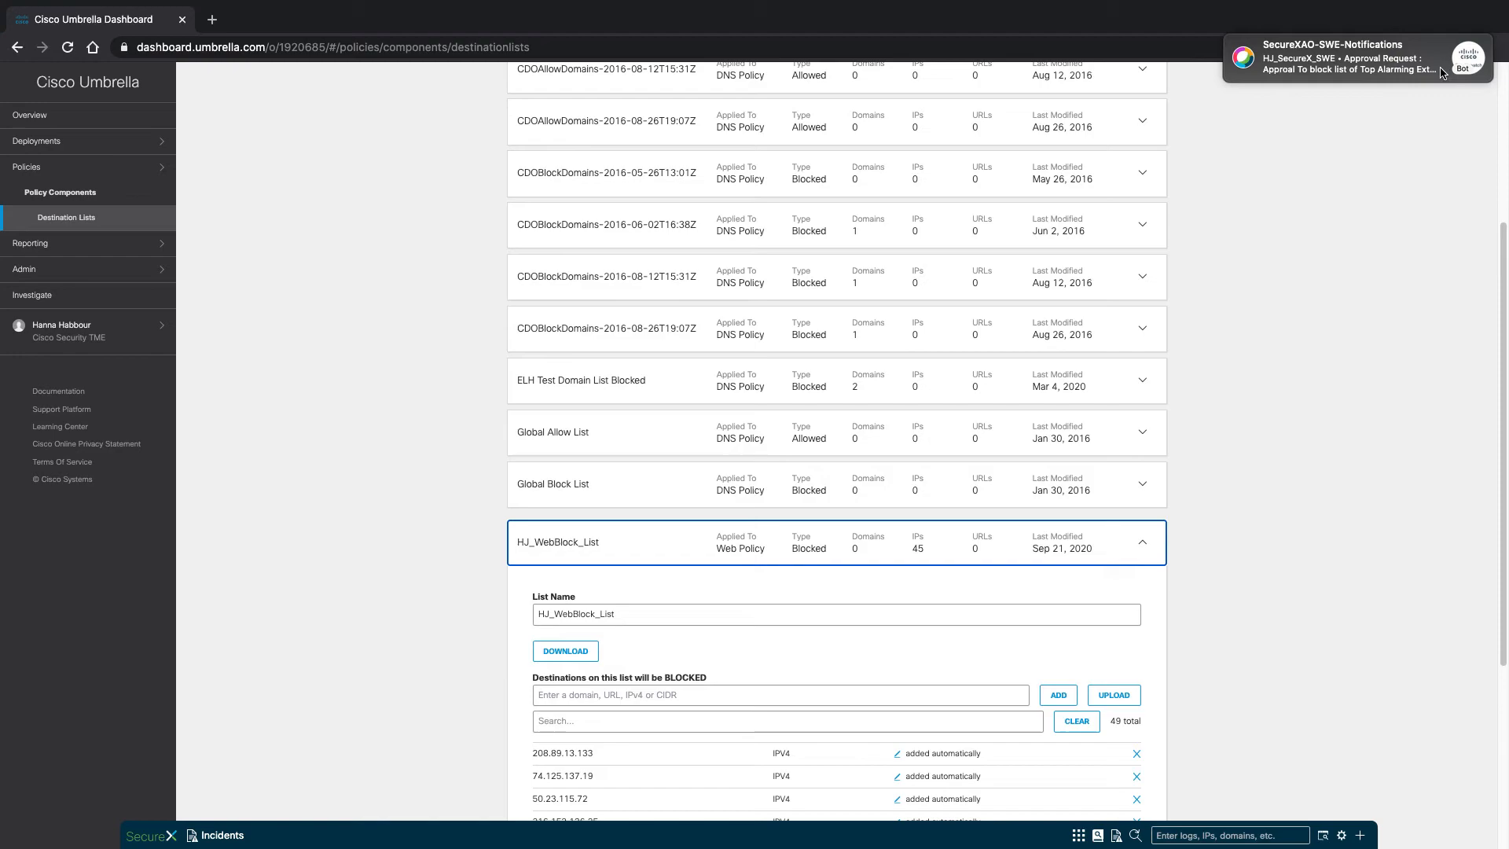
mouse_move(1341, 66)
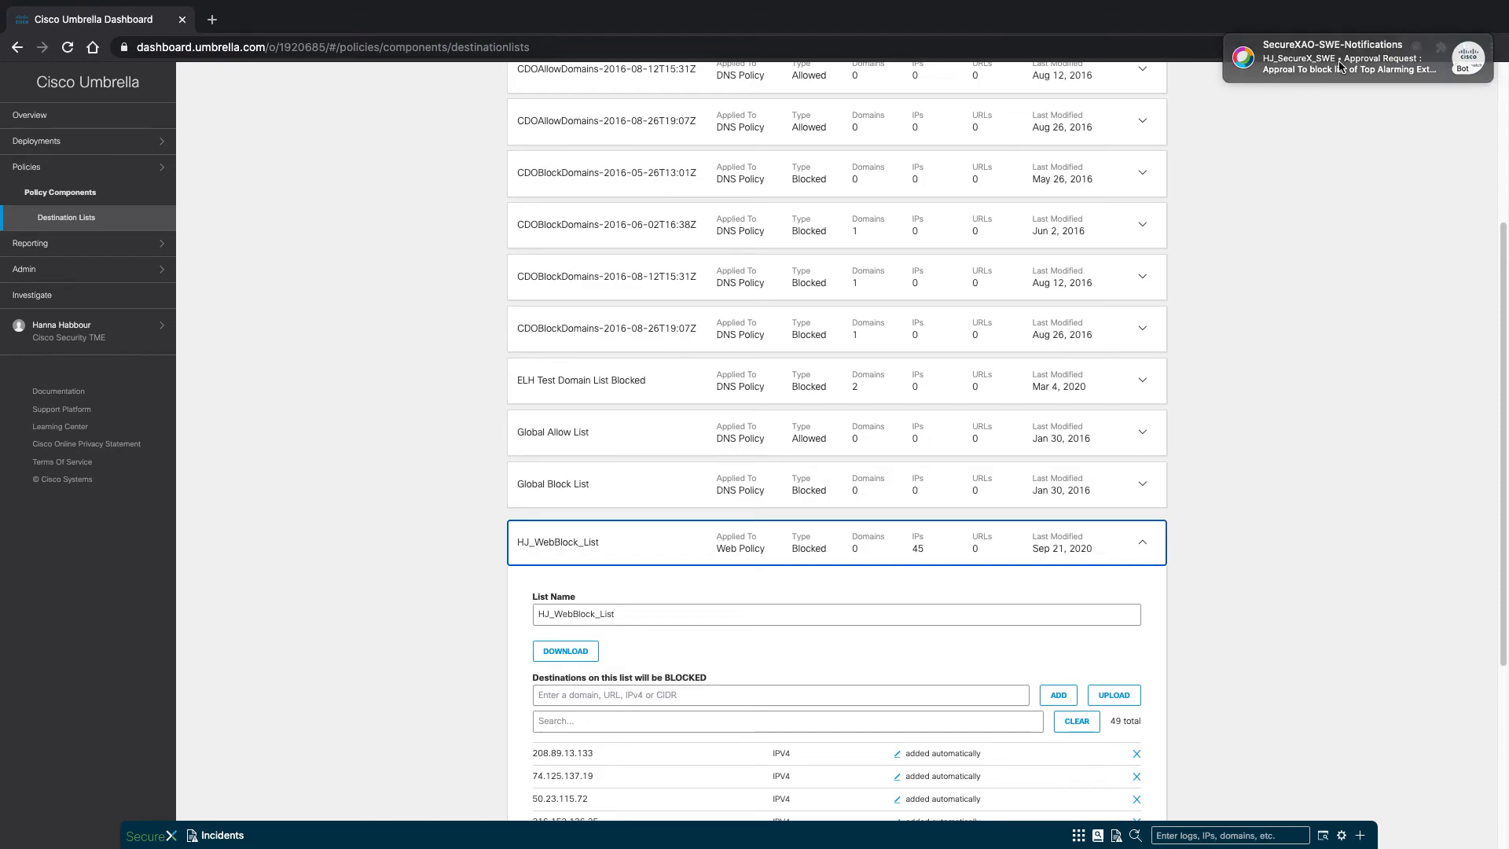
- Open the SecureXAO-SWE-Notifications space confirming the IPs were blocked
click(1347, 58)
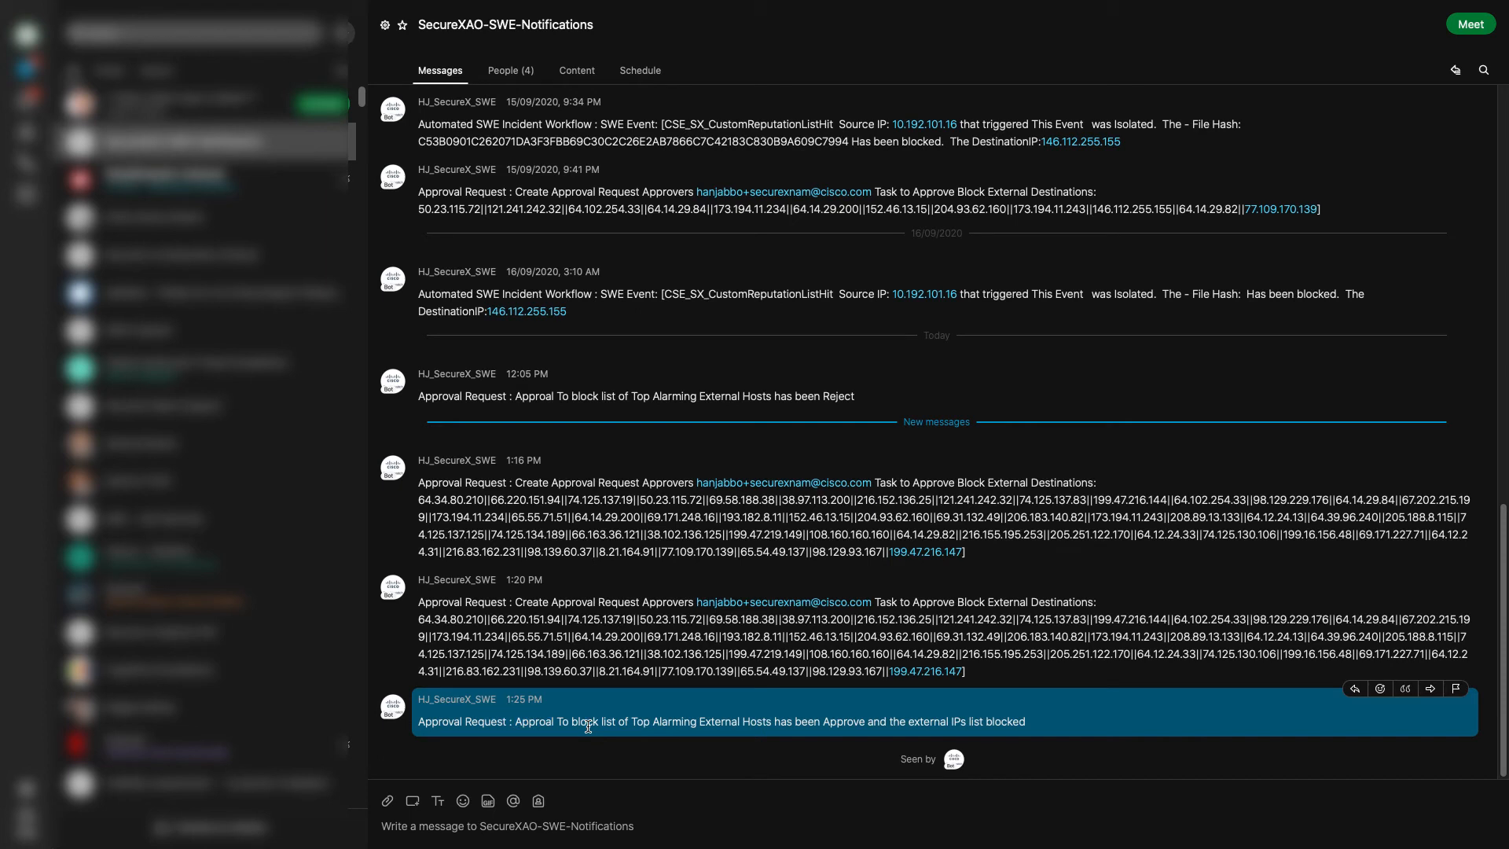
mouse_move(878, 766)
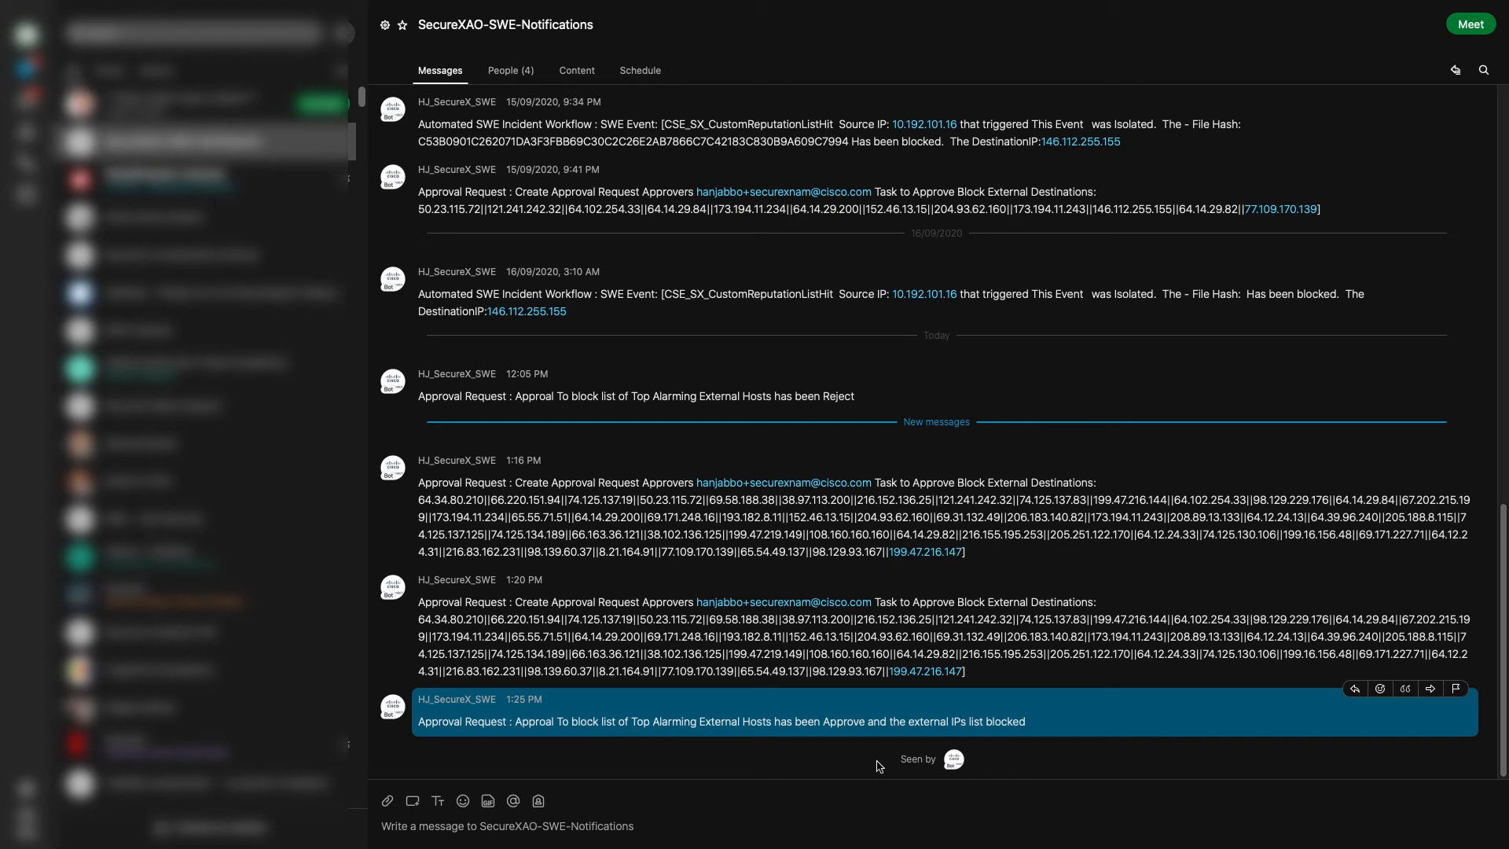
mouse_move(842, 758)
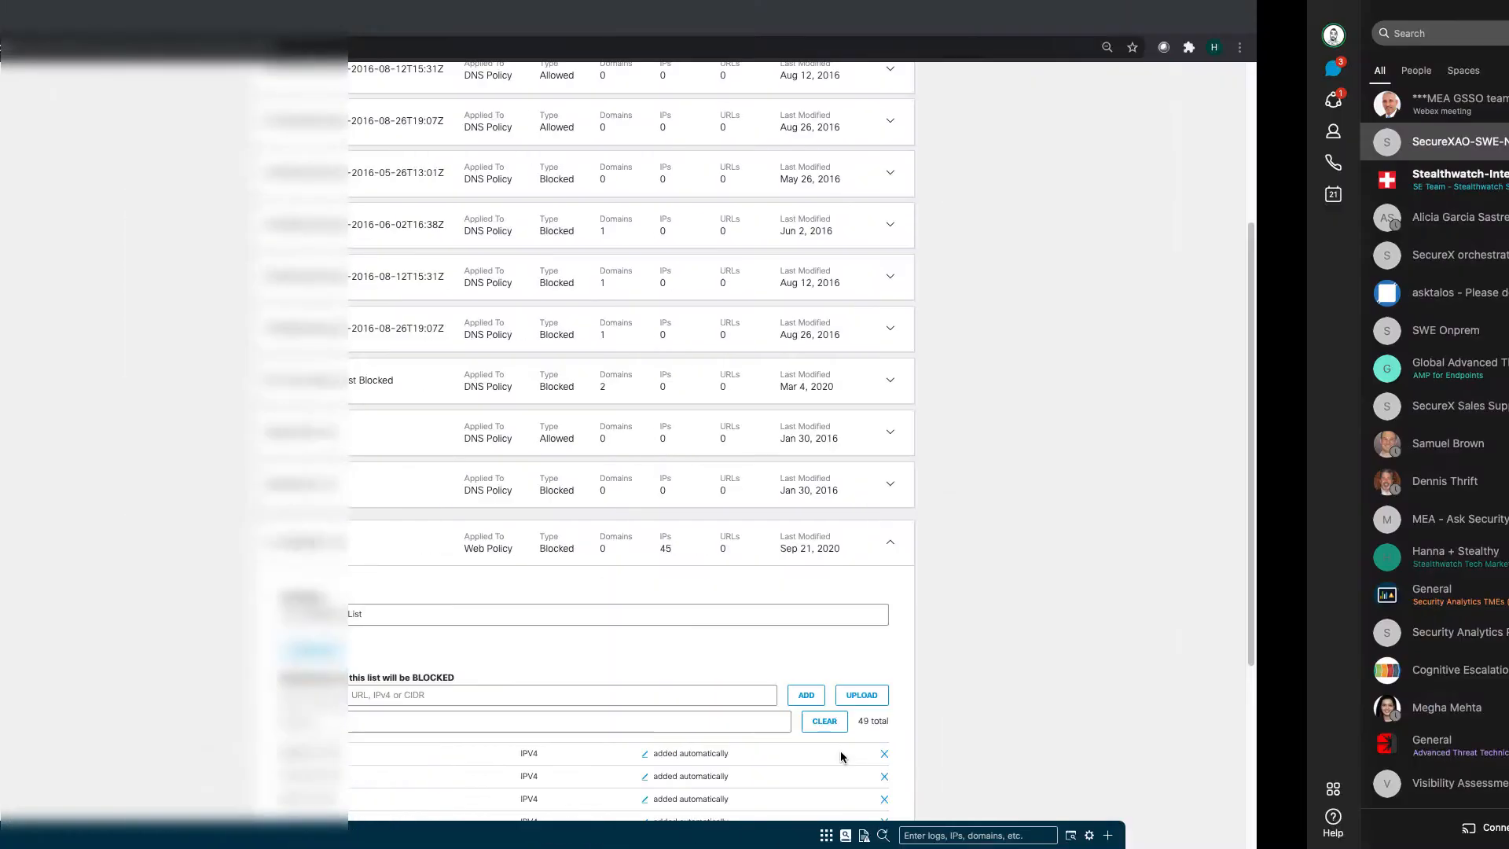
- Review the successful Approval Run diagram down to the Webex Teams Post Message step
click(471, 19)
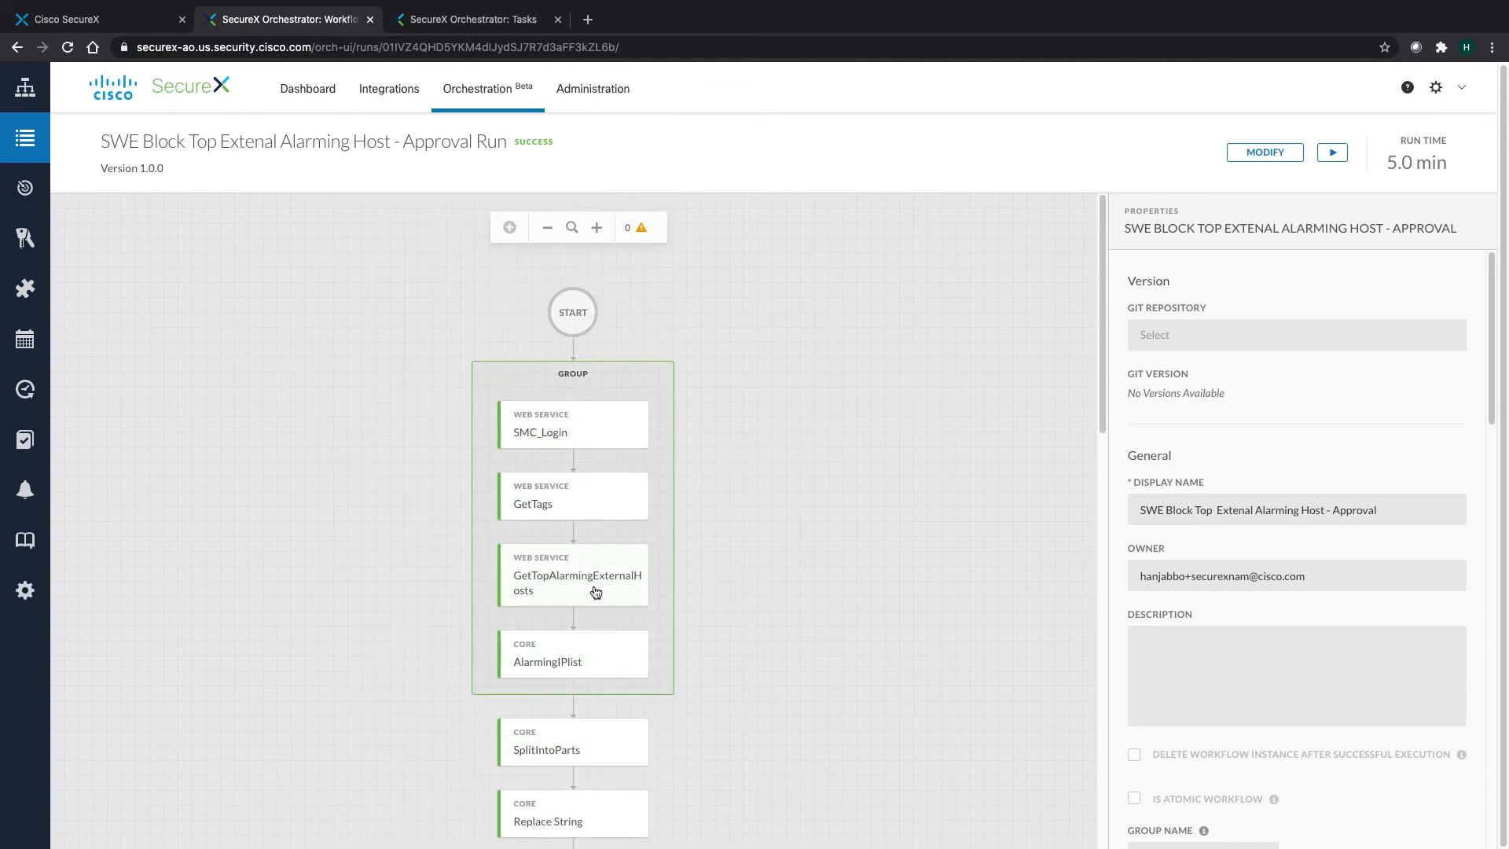
scroll(down, 3)
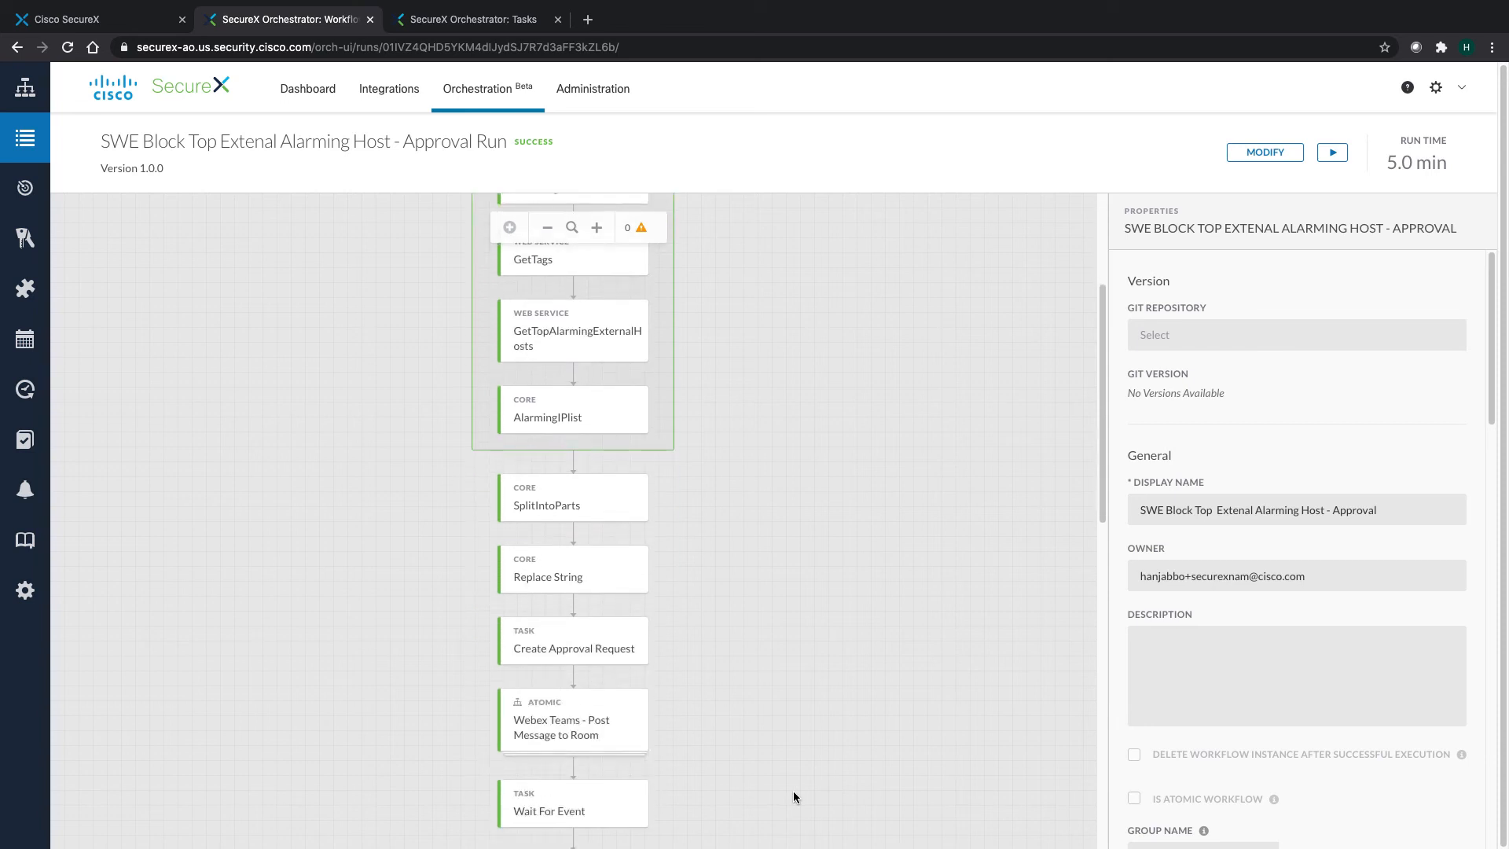
scroll(down, 3)
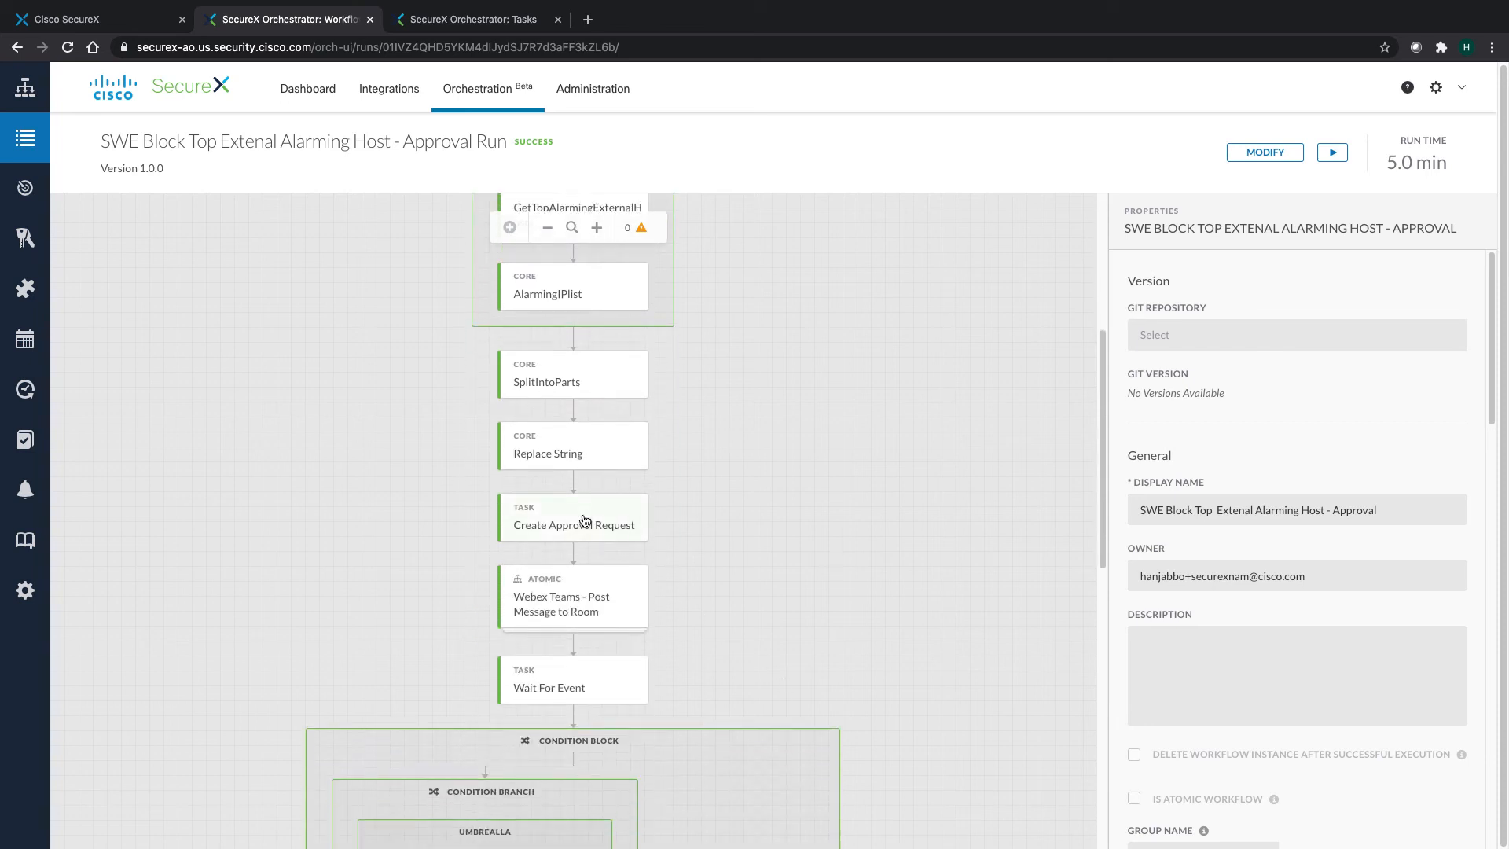
mouse_move(548, 694)
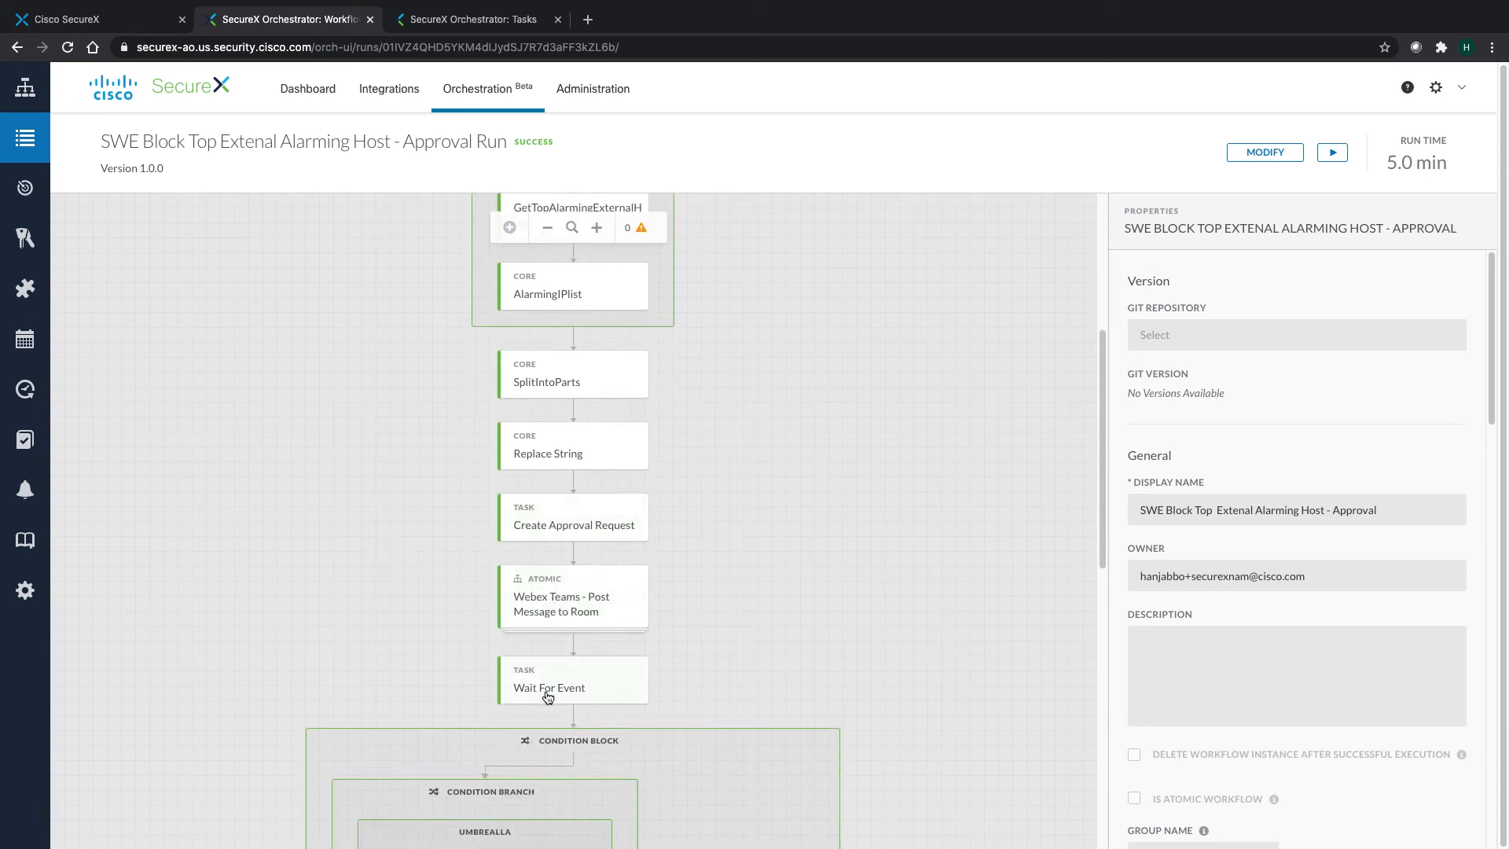
scroll(down, 3)
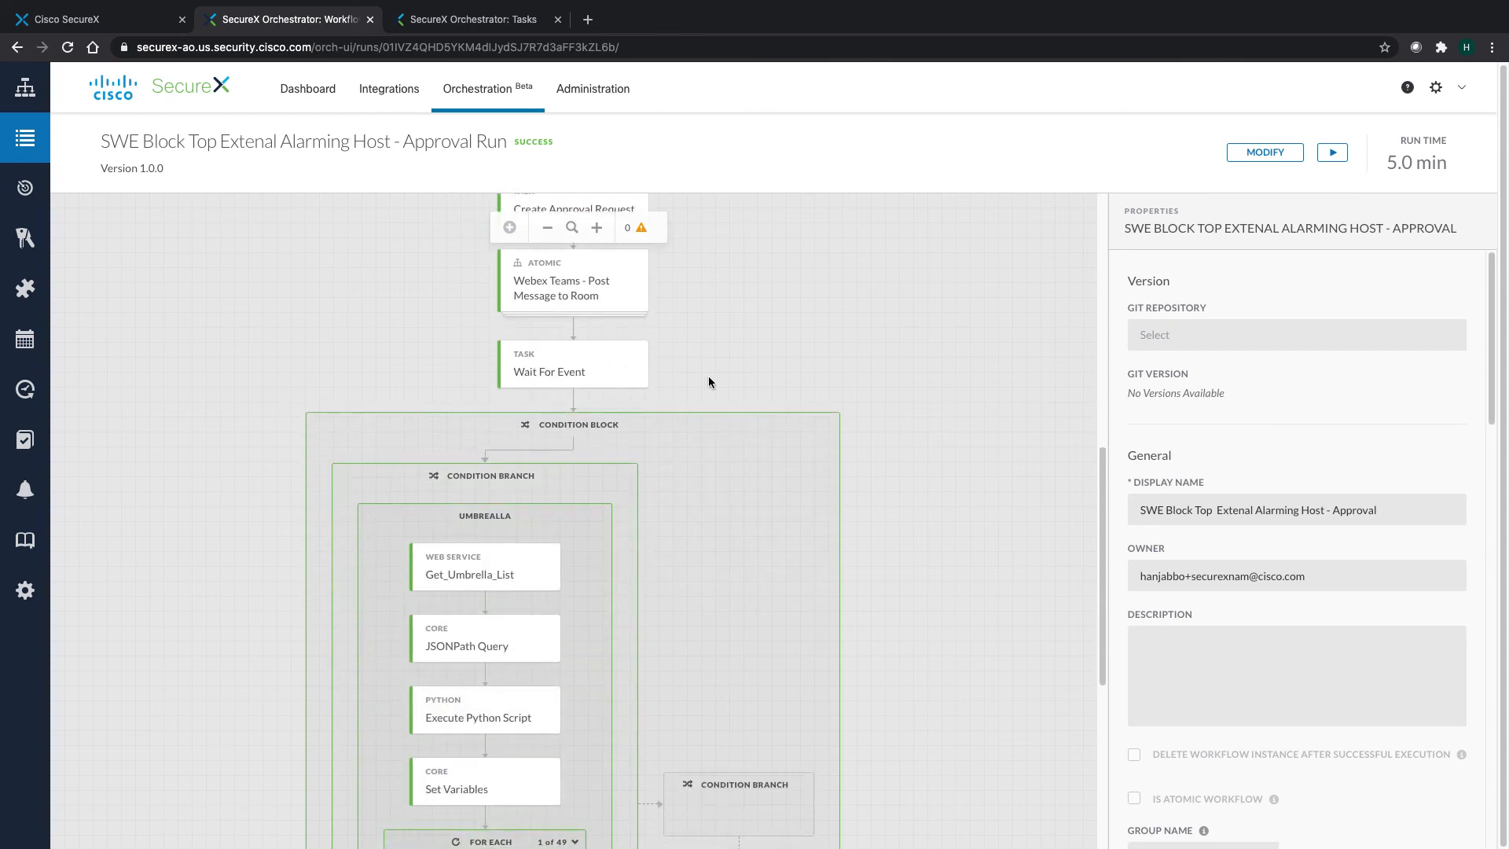
scroll(down, 3)
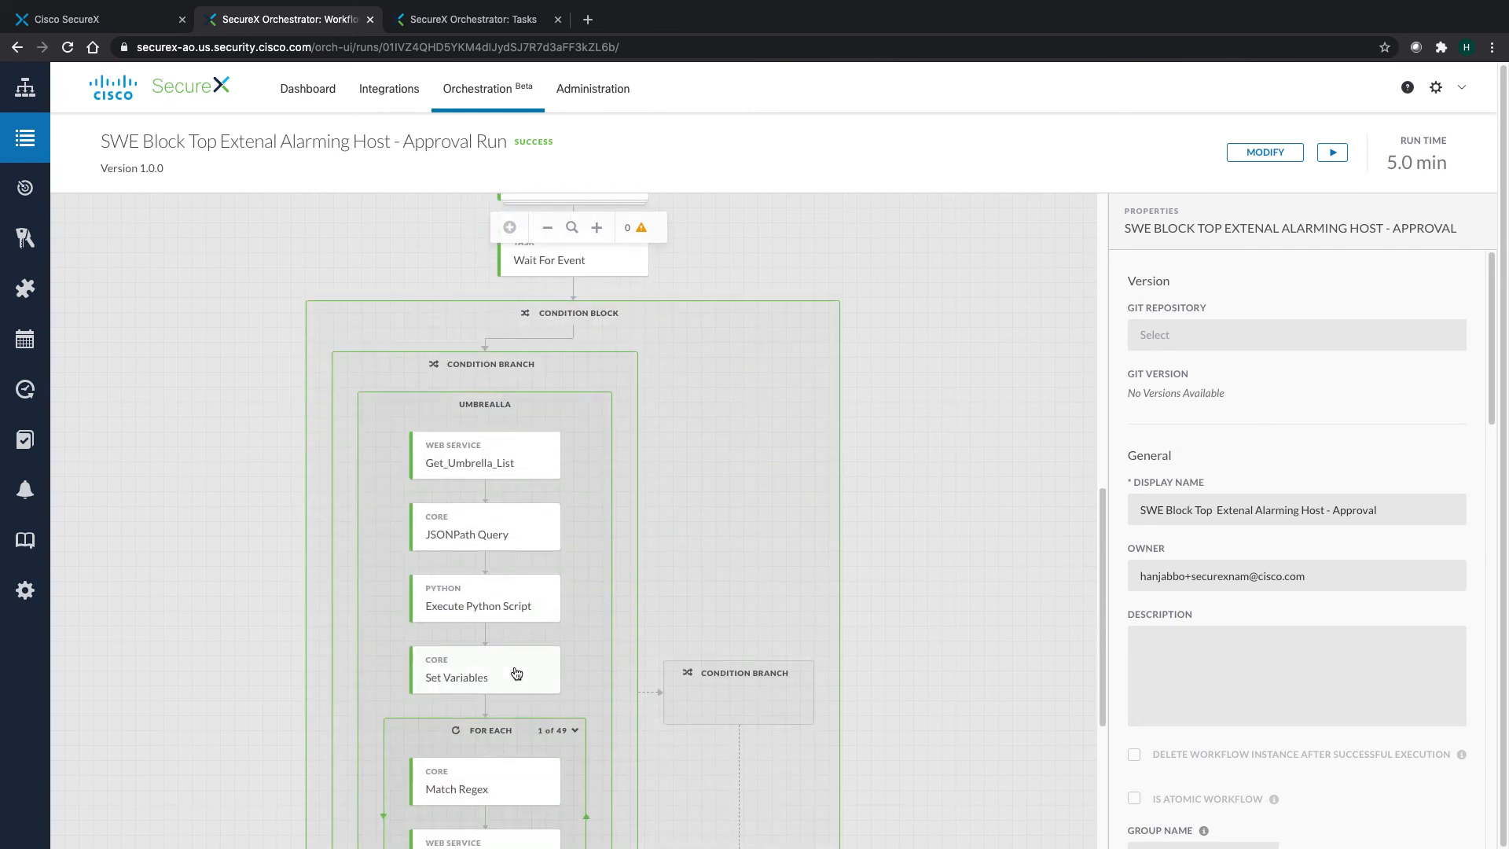
scroll(down, 3)
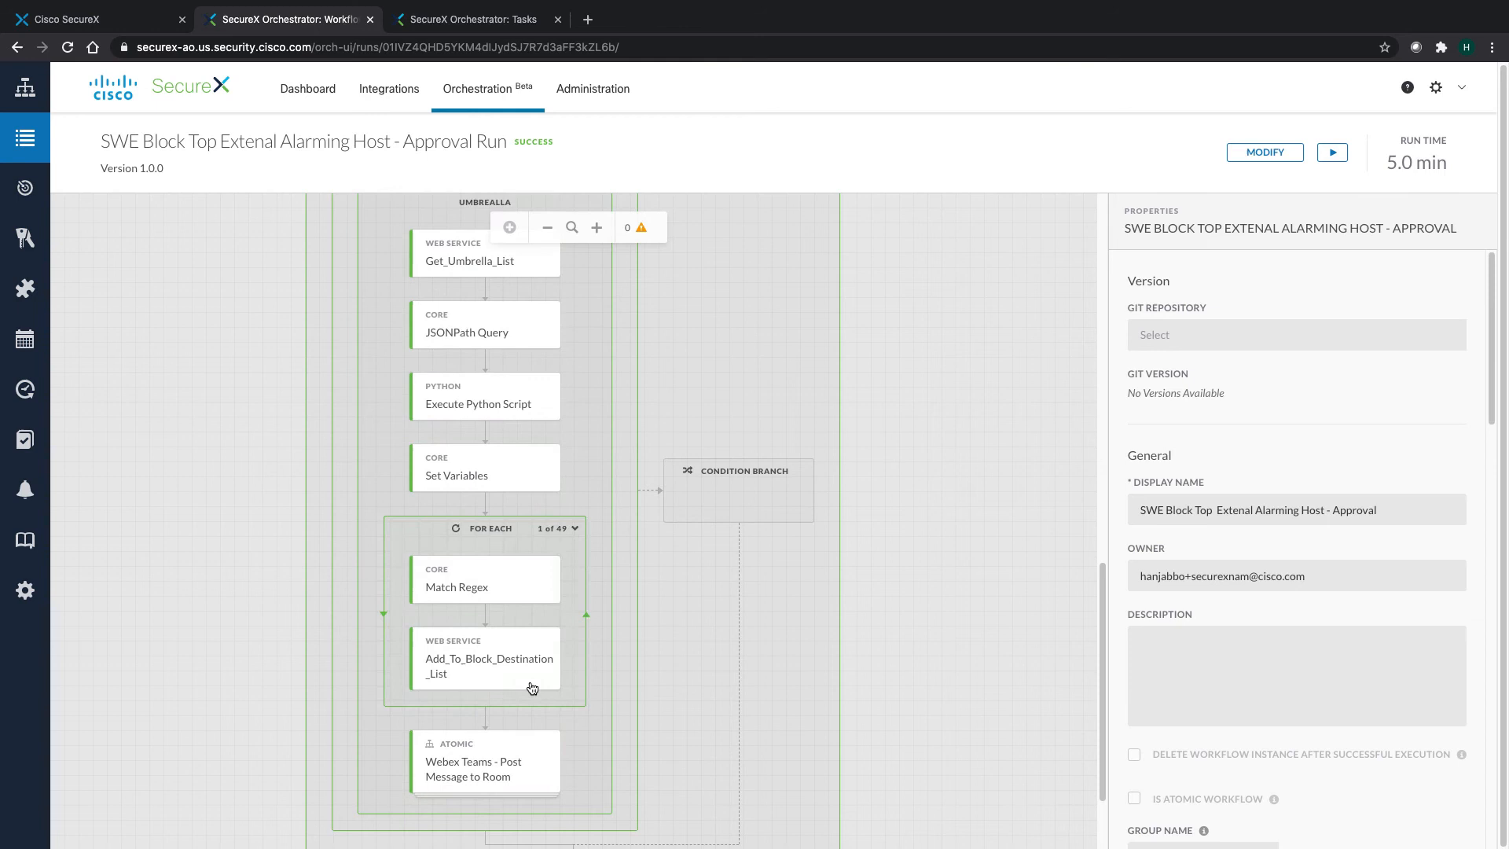
scroll(down, 3)
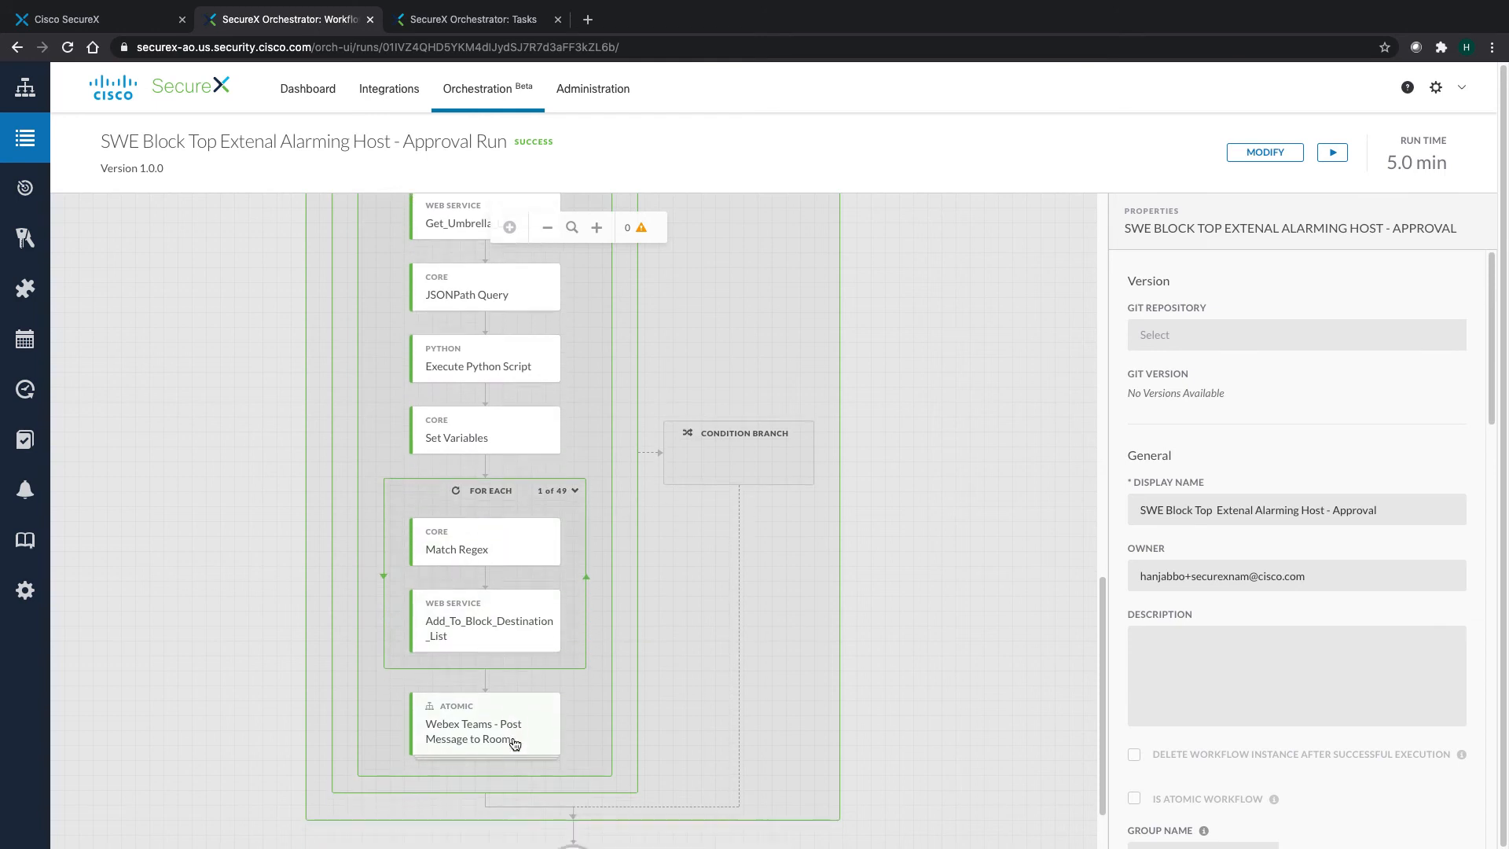
scroll(down, 3)
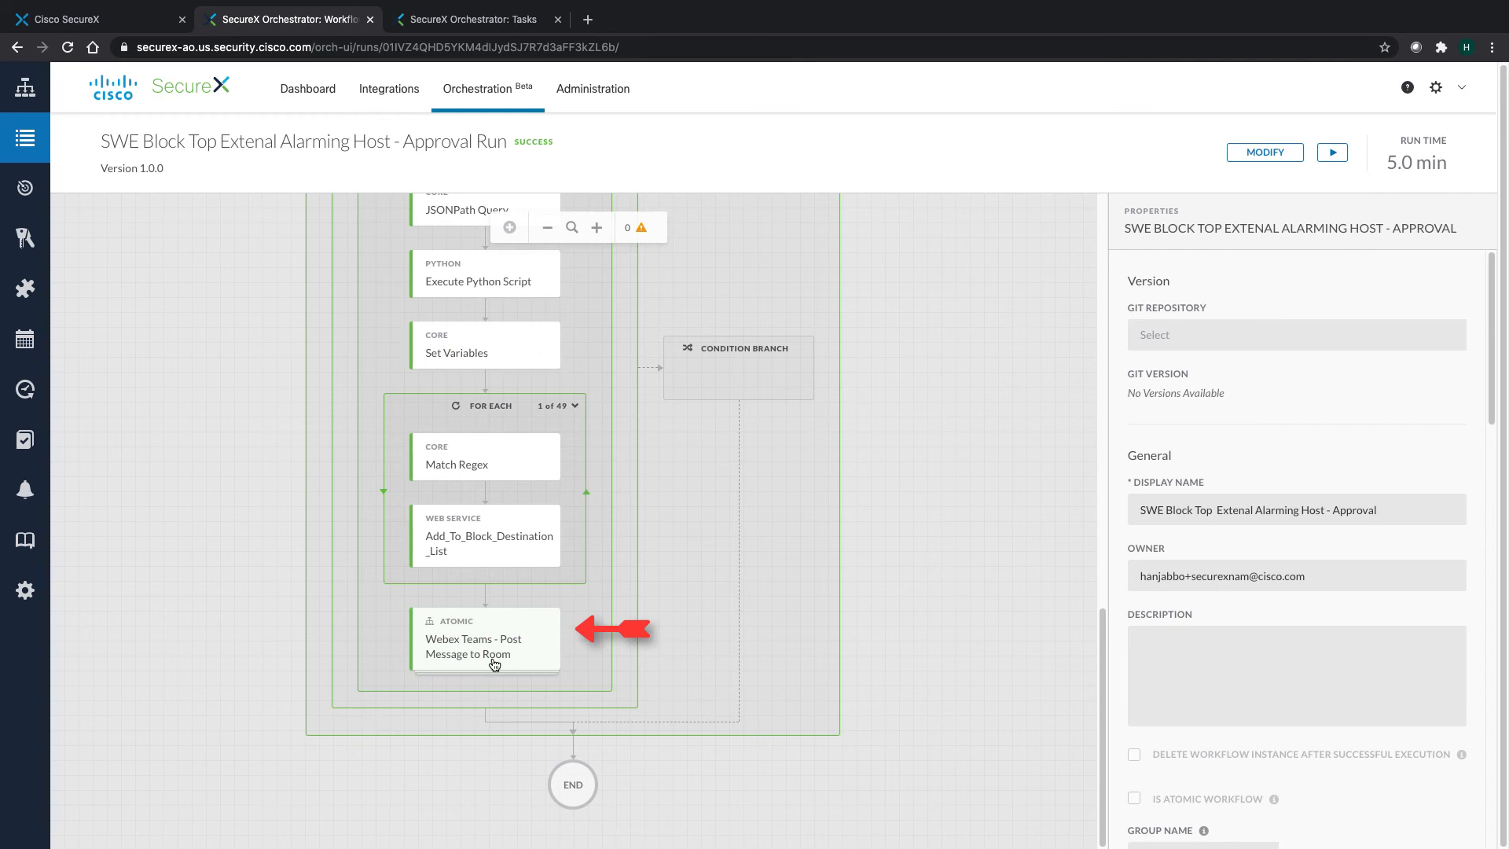
scroll(up, 3)
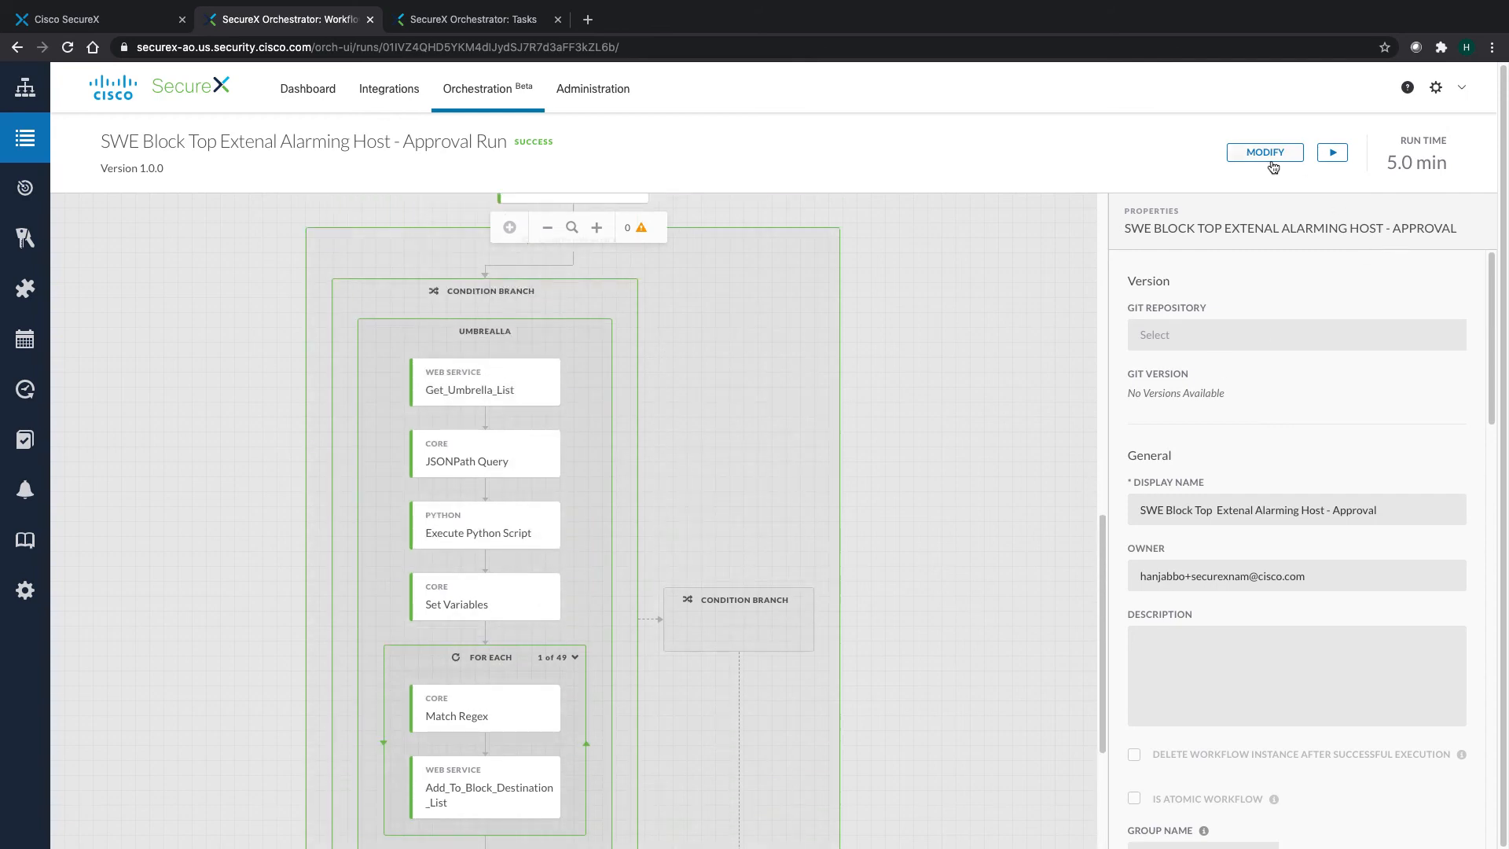
- Modify the SWE Block Top External Alarming Host - Approval workflow and view its condition branches
click(1264, 152)
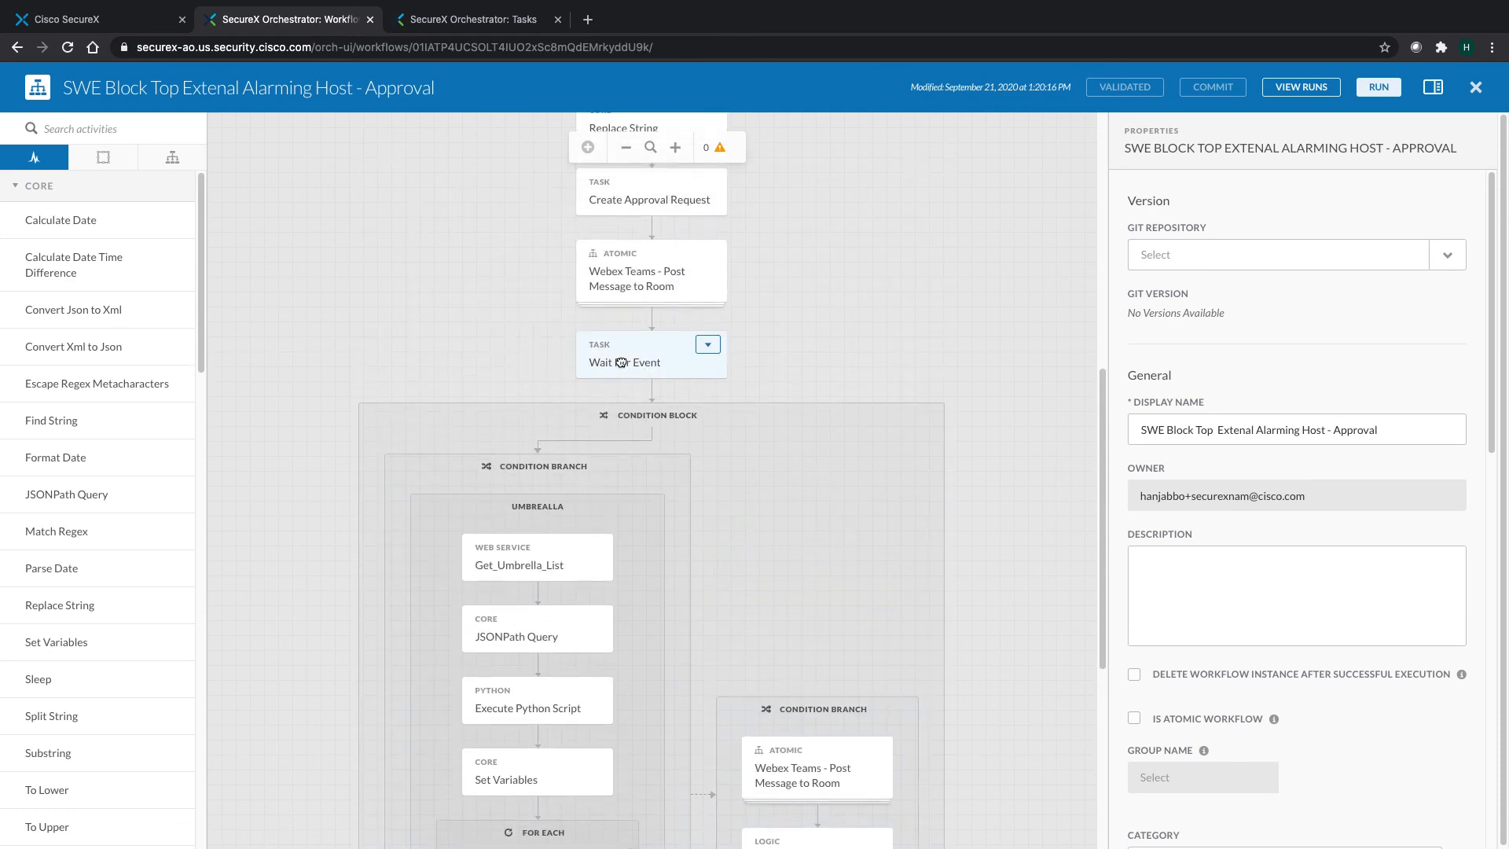
scroll(down, 3)
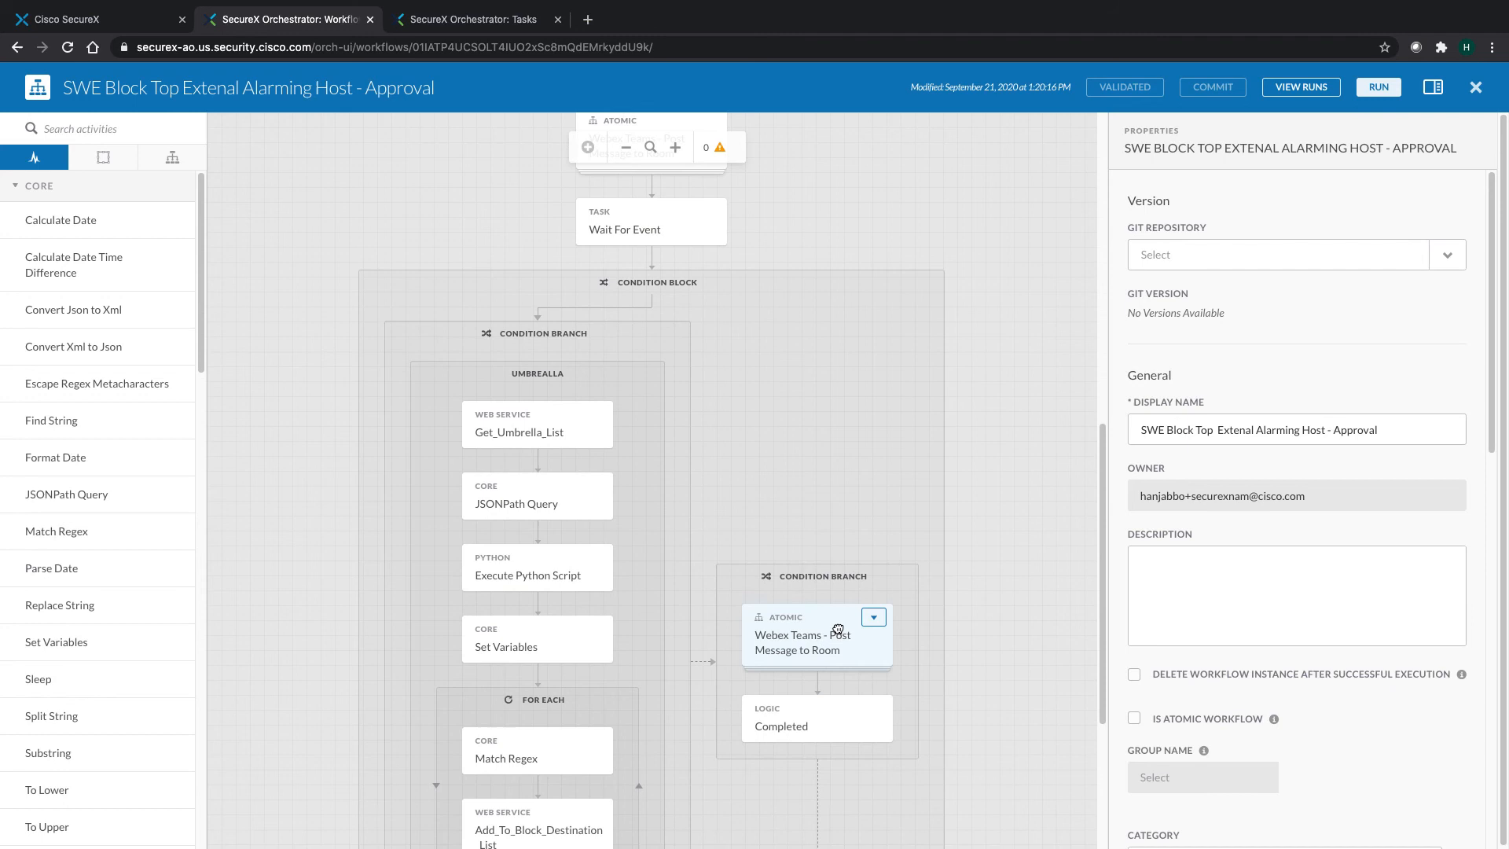